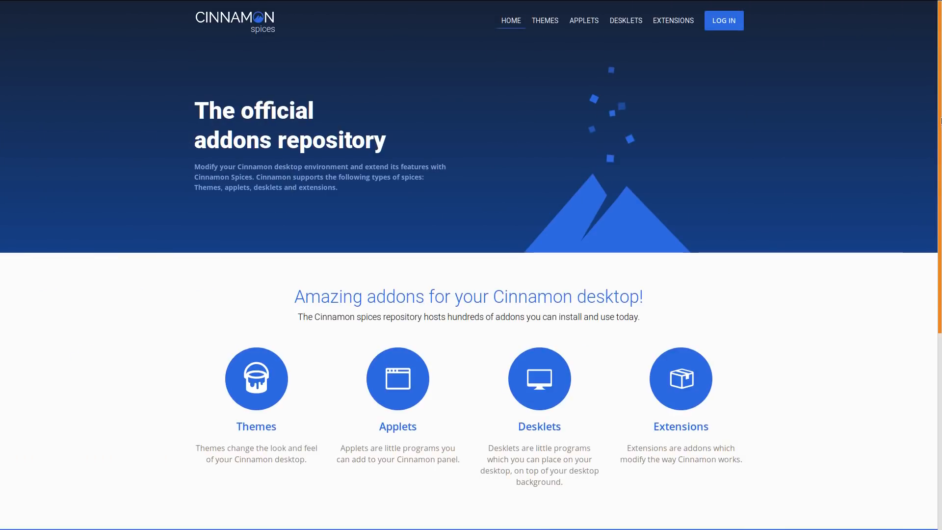
Bring up the Cinnamon applications menu from the panel and hover the favourites column.
scroll("down", 3)
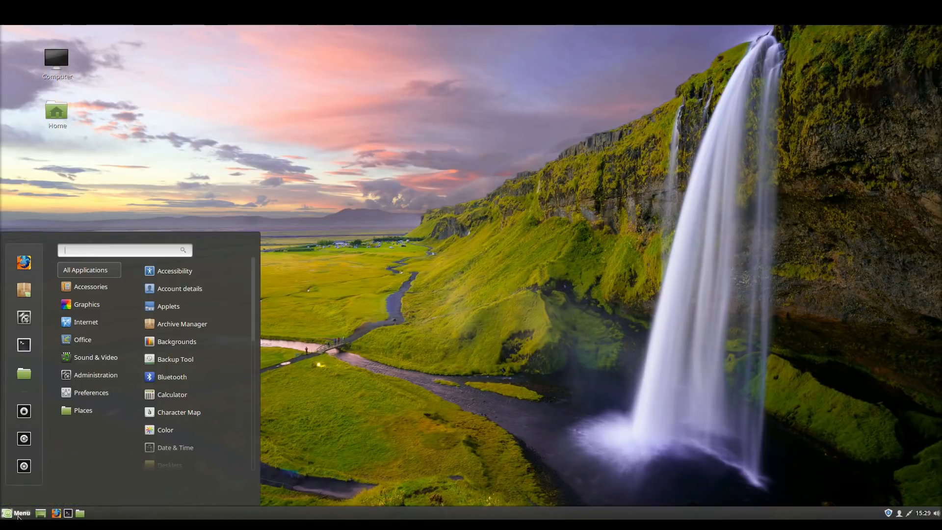
left_click(18, 512)
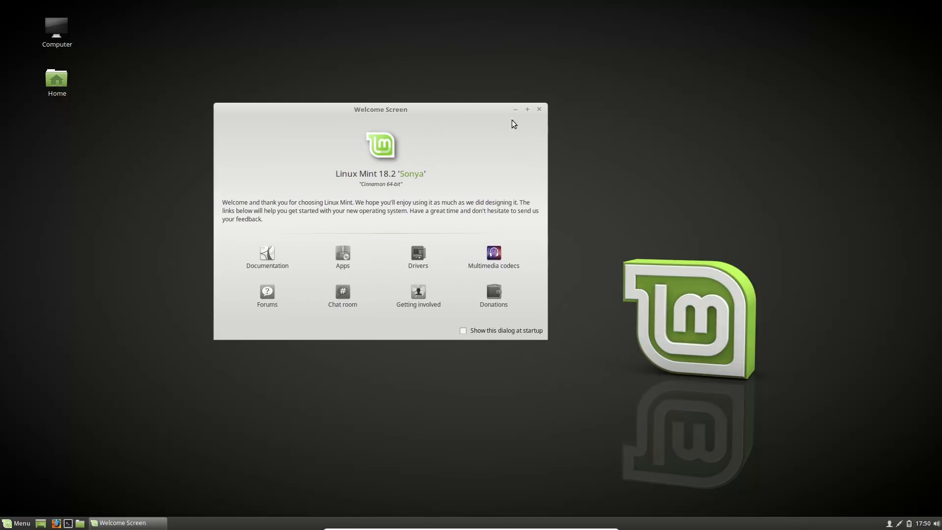
left_click(538, 109)
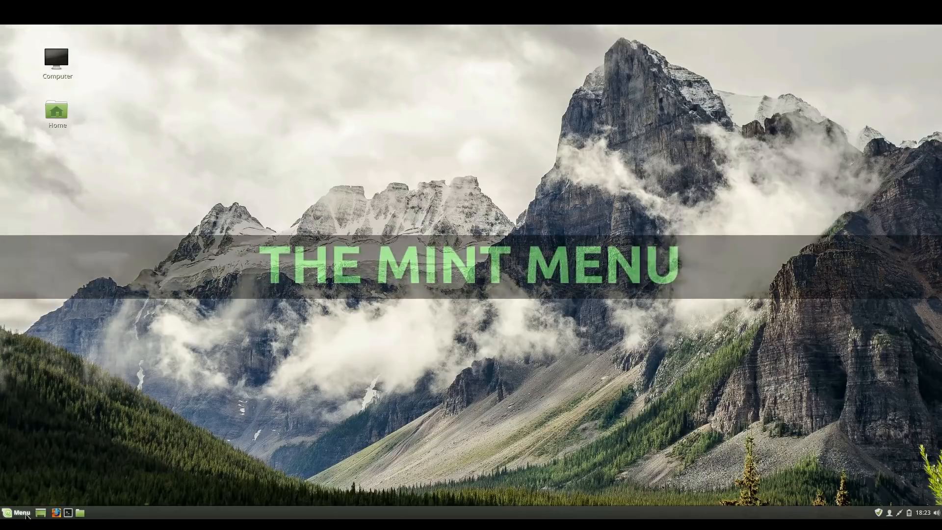
left_click(17, 513)
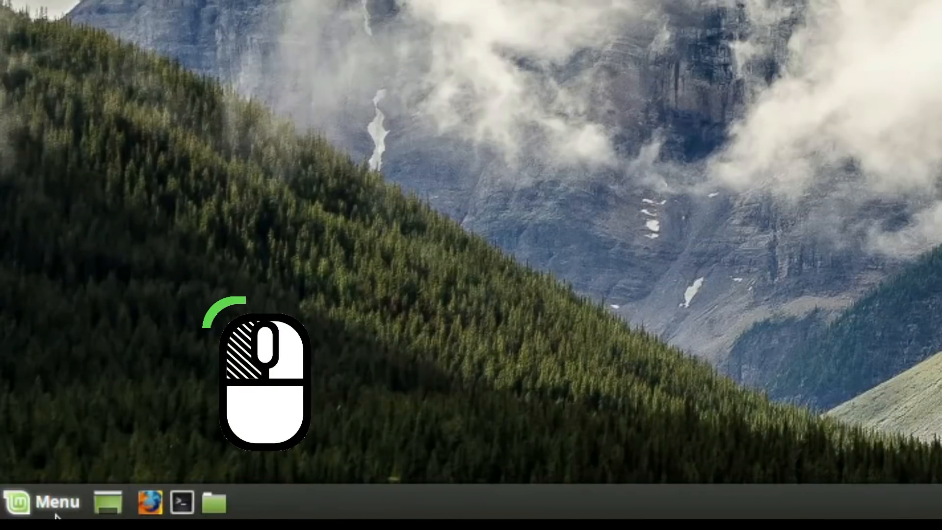
left_click(43, 502)
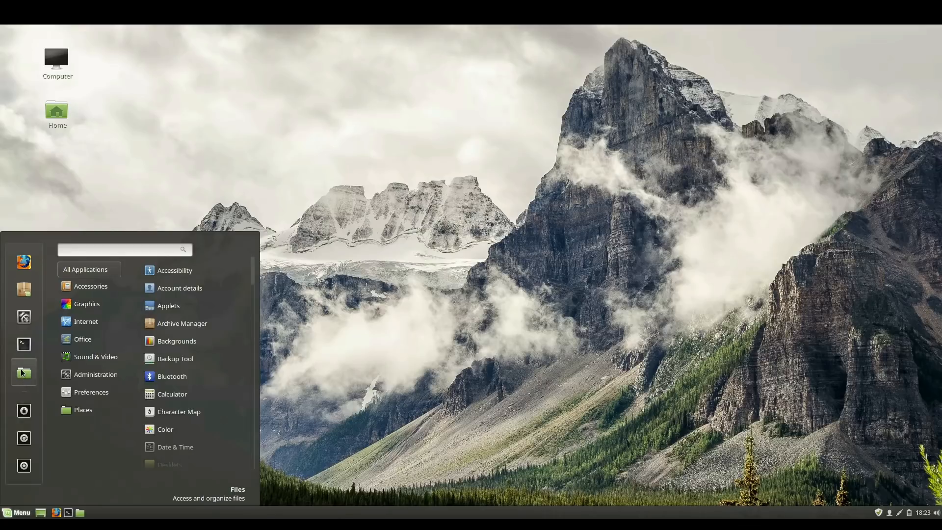
mouse_move(24, 316)
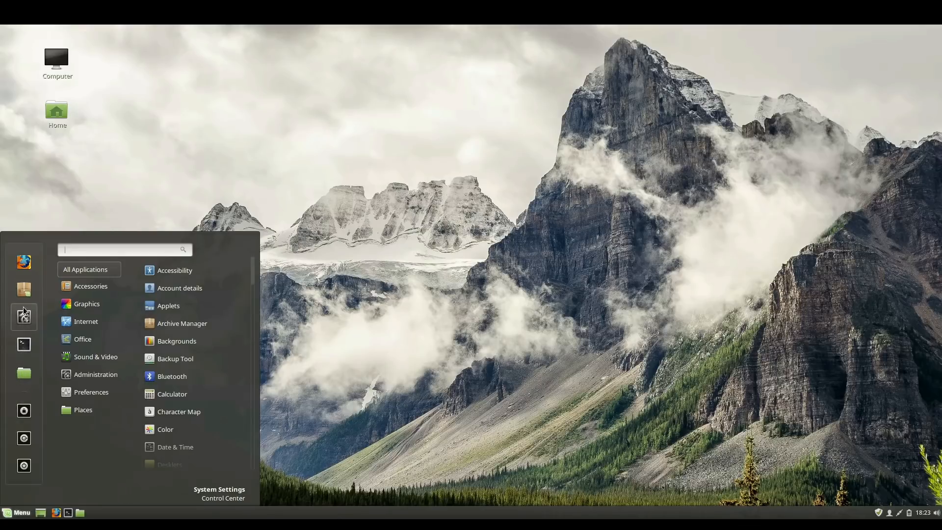
mouse_move(23, 261)
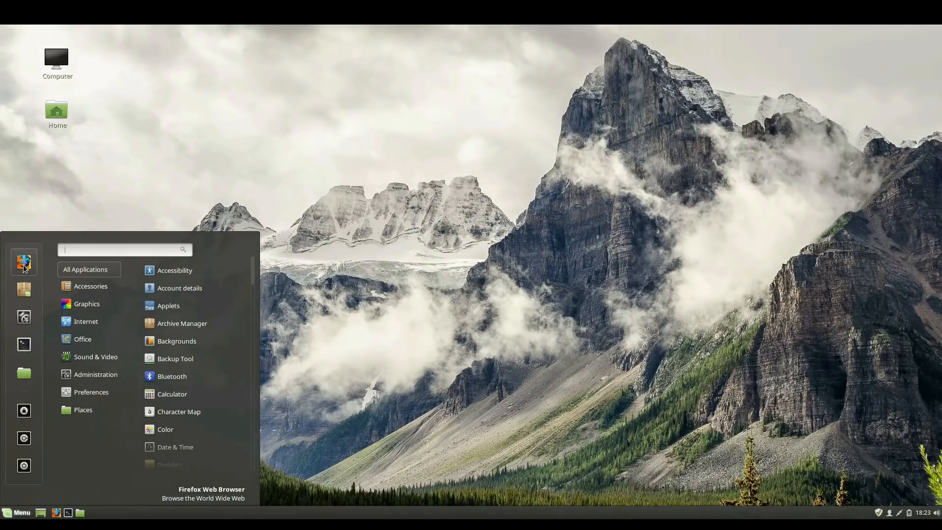
mouse_move(24, 289)
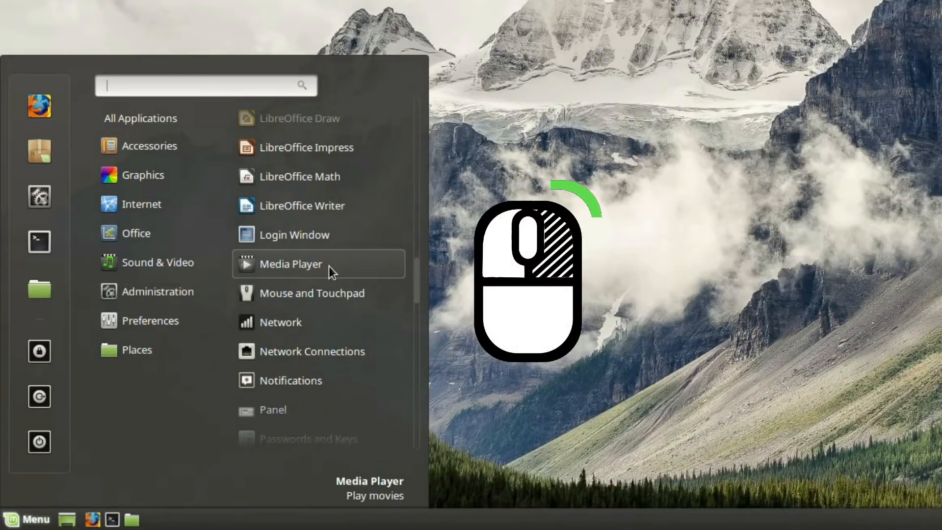
Bring up the right-click options for the Media Player menu entry to add it to favourites.
right_click(290, 264)
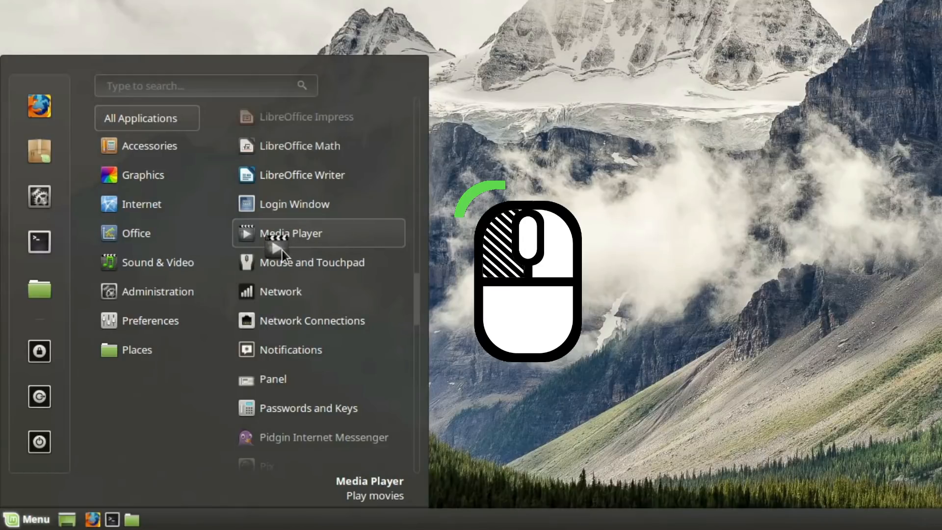
mouse_move(180, 273)
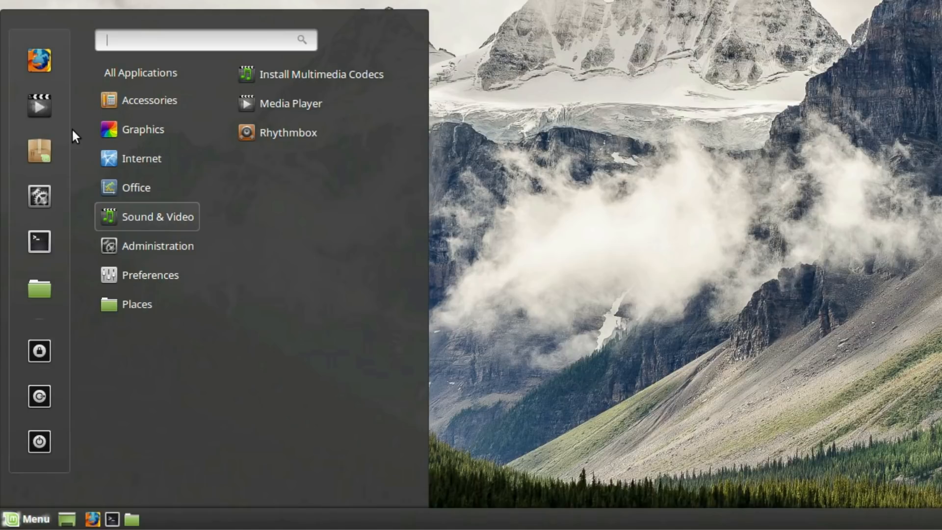
mouse_move(39, 106)
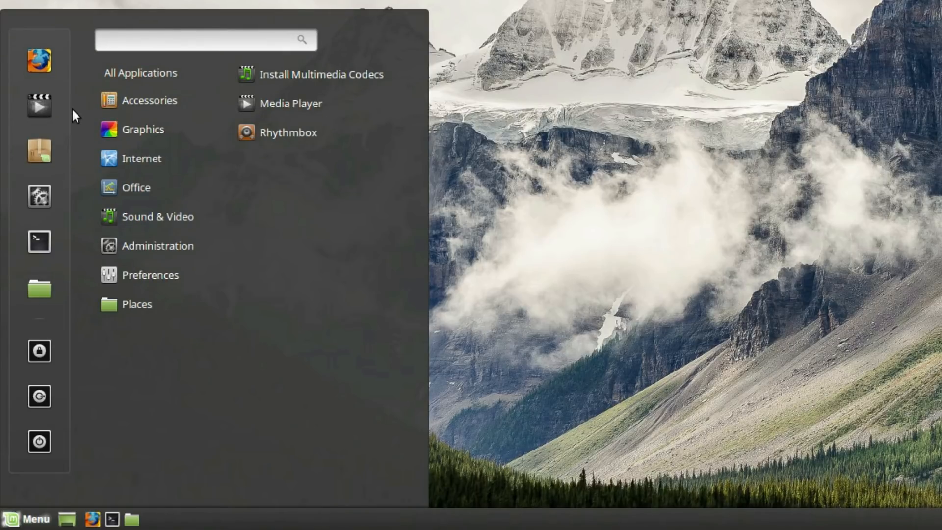
mouse_move(39, 106)
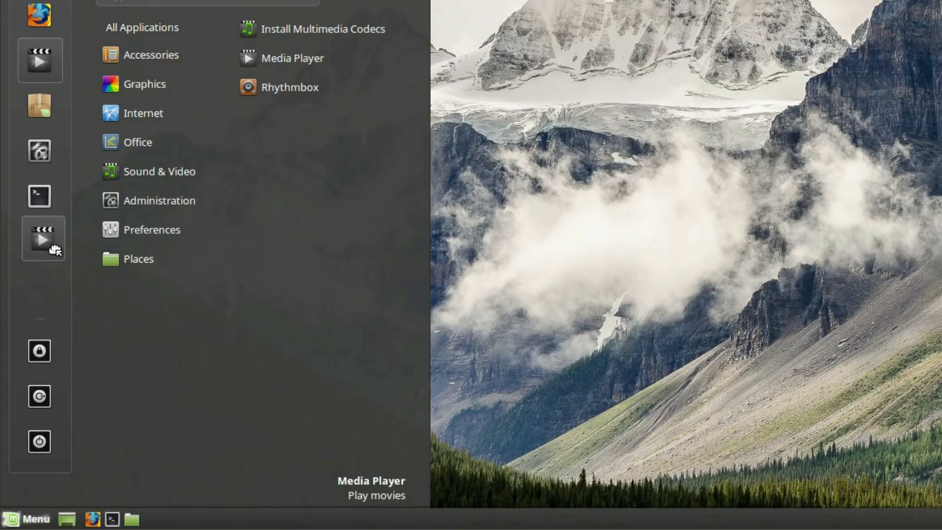
mouse_move(51, 271)
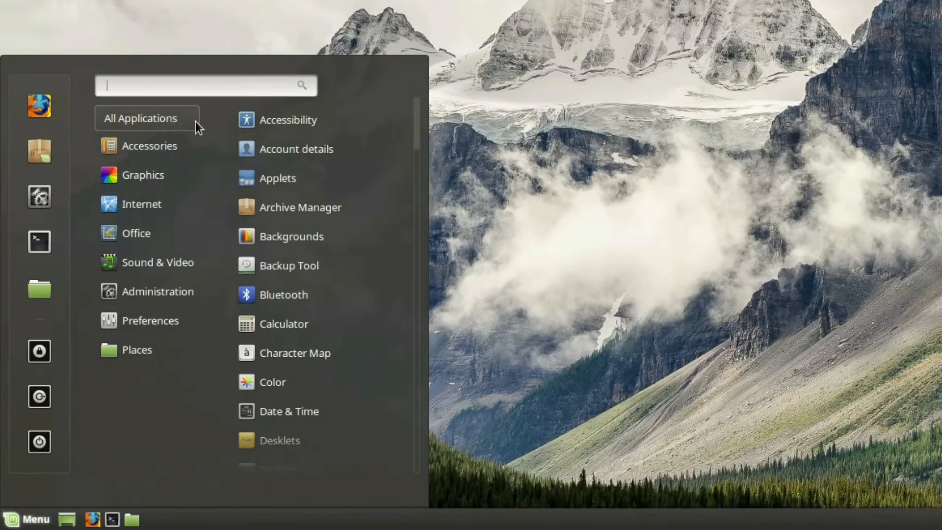
left_click(150, 145)
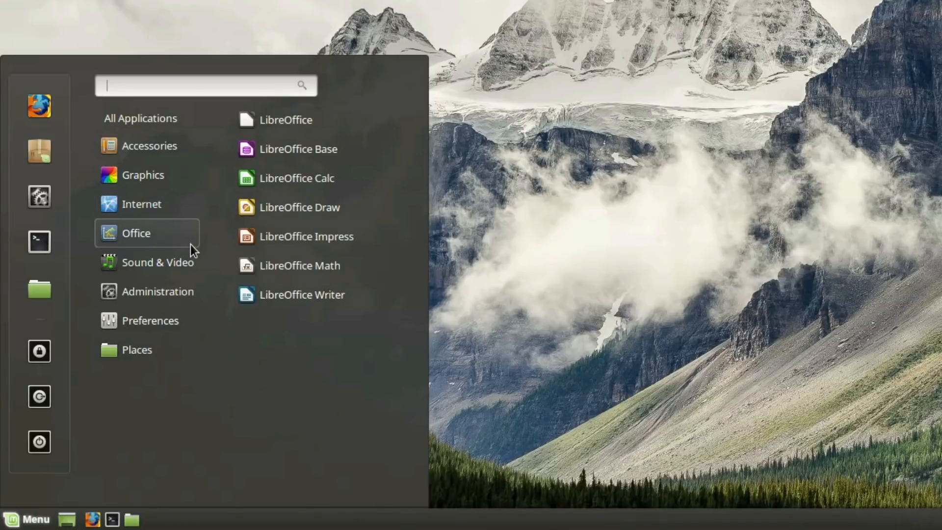
left_click(140, 118)
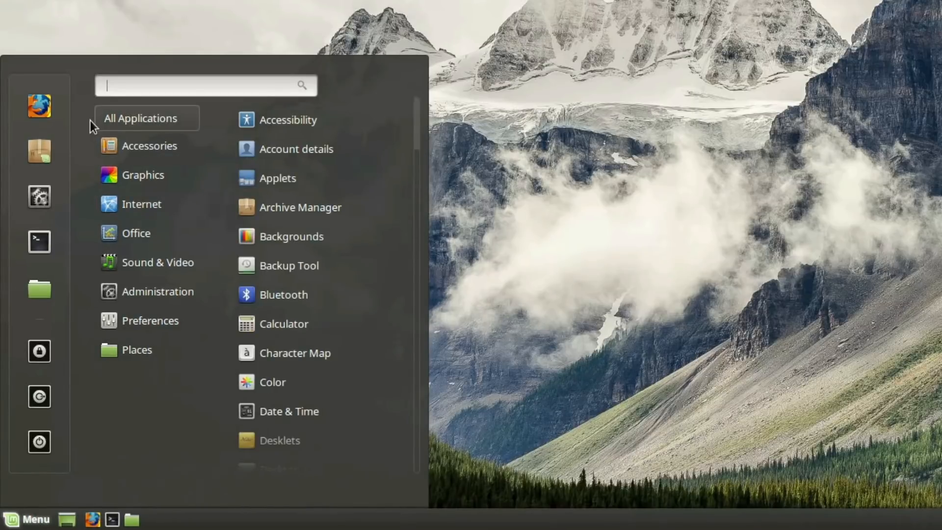
mouse_move(86, 248)
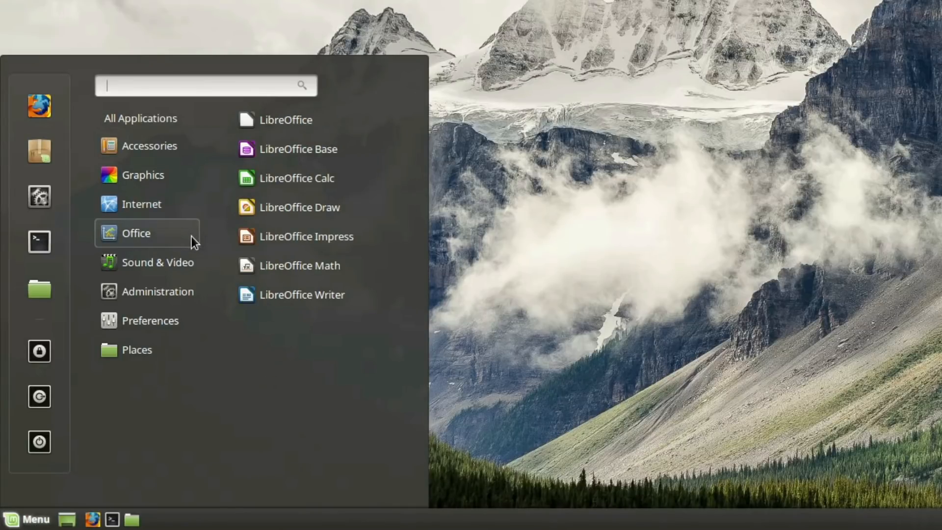
mouse_move(227, 177)
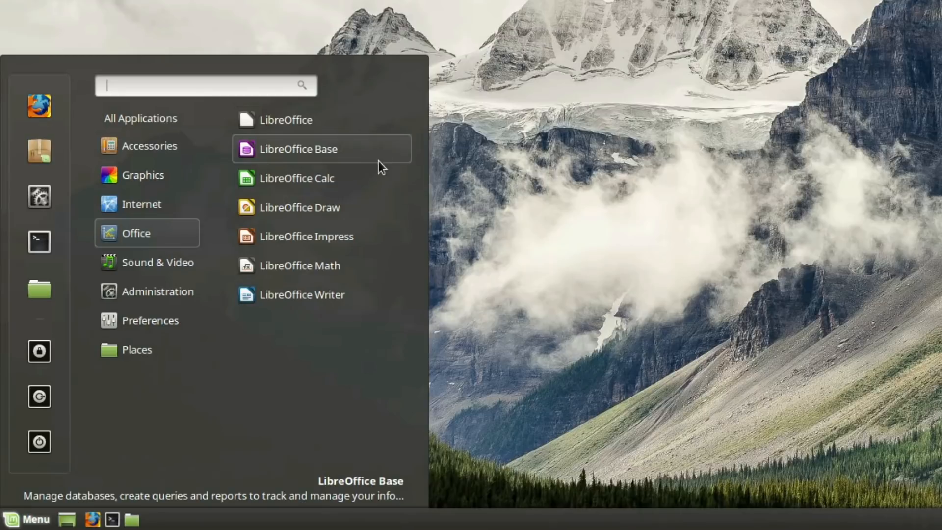
mouse_move(385, 207)
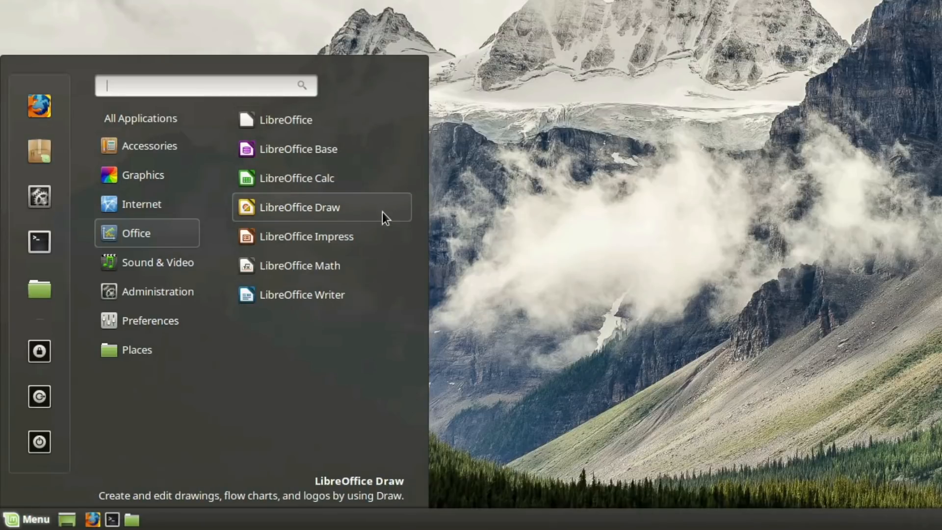
mouse_move(386, 253)
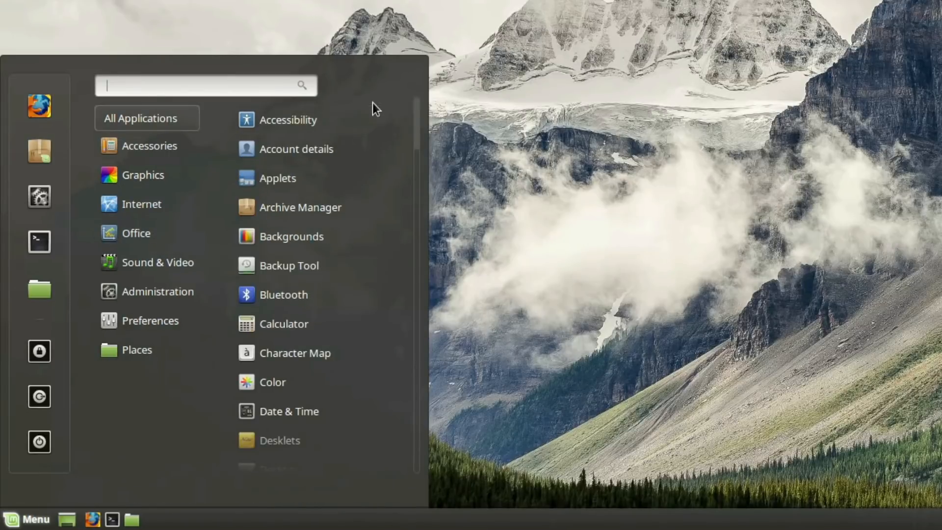
mouse_move(139, 40)
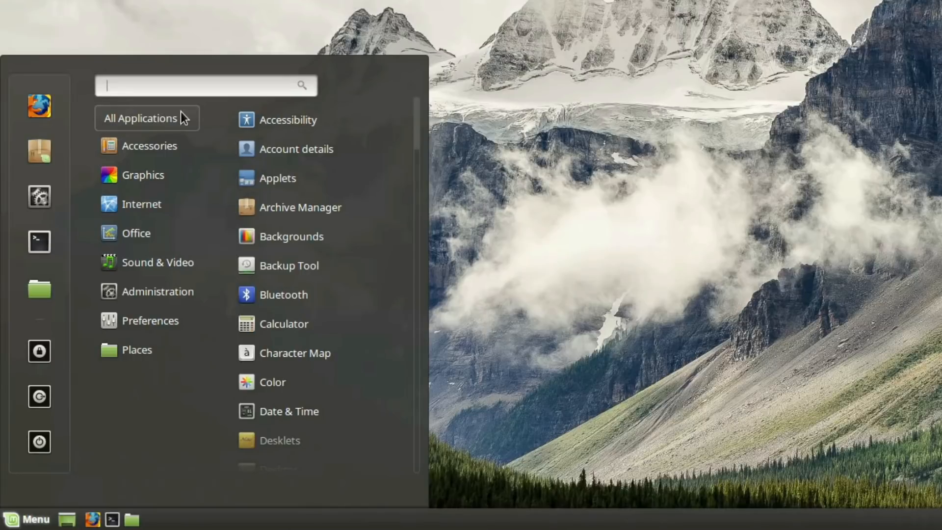
mouse_move(384, 91)
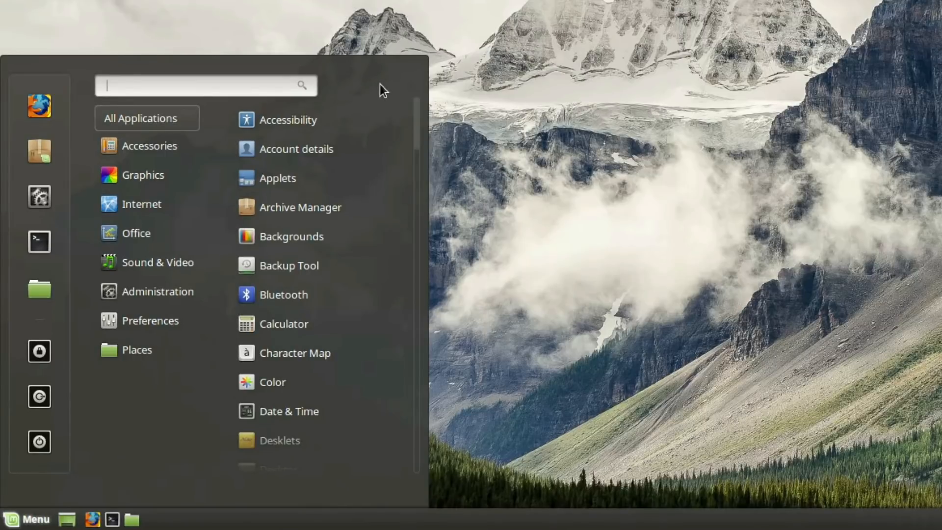
Search the menu for 'email', 'music' and 'lib', launch a LibreOffice result, and reopen the menu.
type("email")
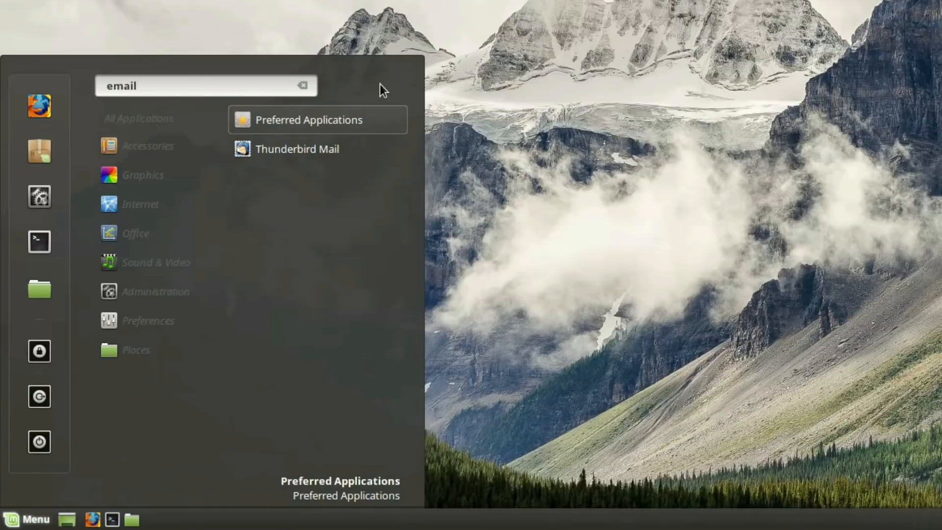
left_click(303, 85)
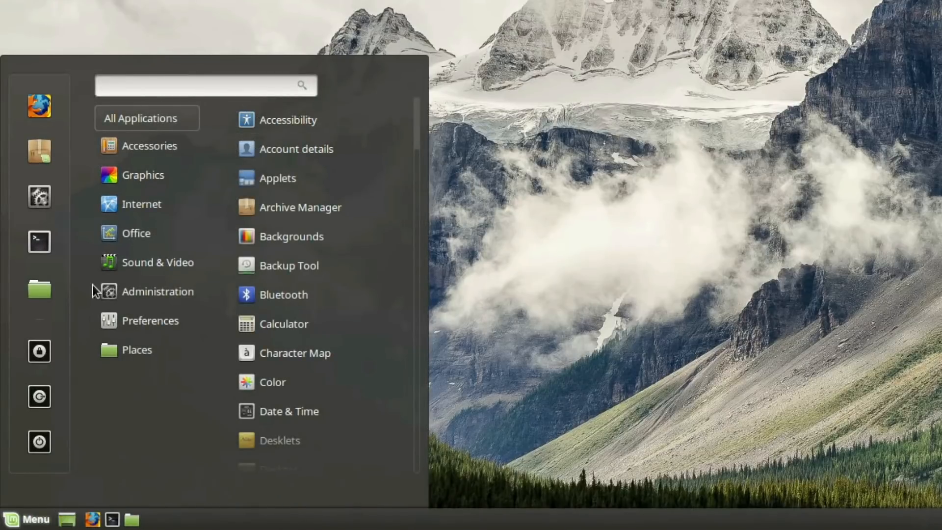
mouse_move(123, 91)
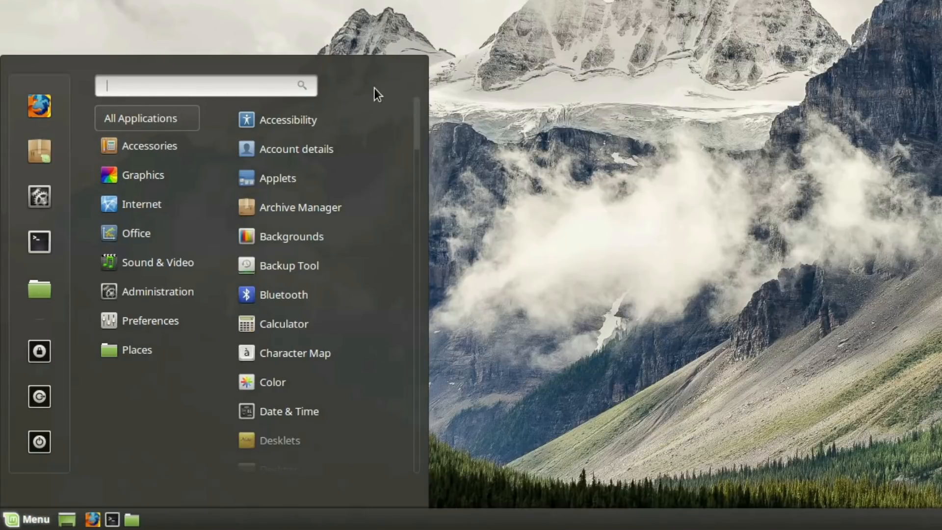
type("music")
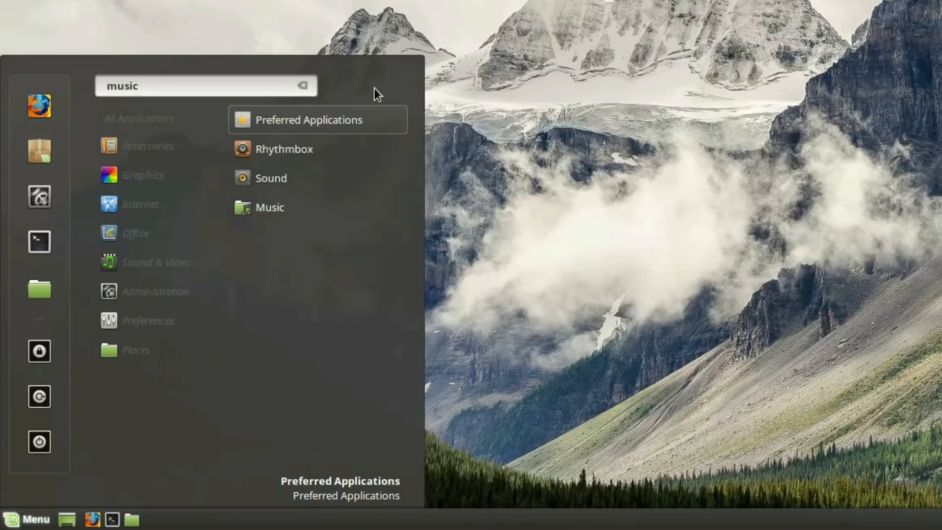
type("libre")
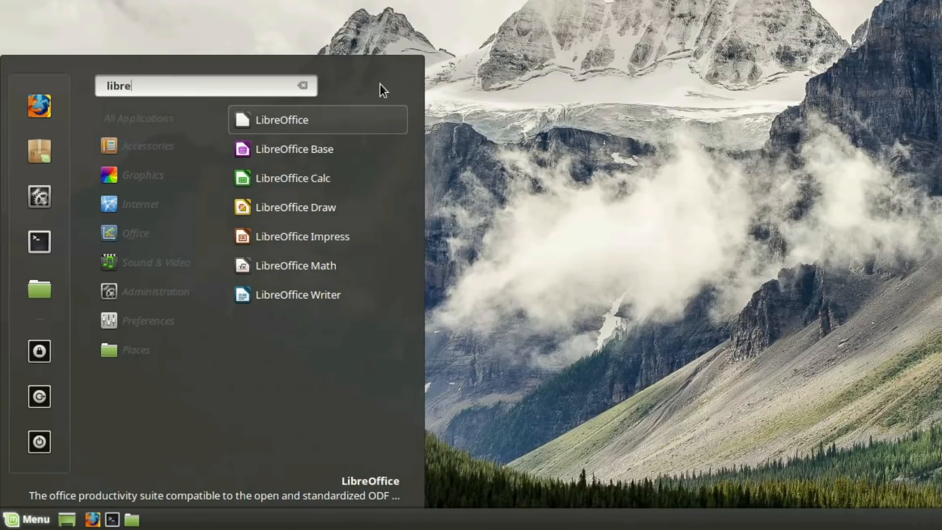
mouse_move(295, 207)
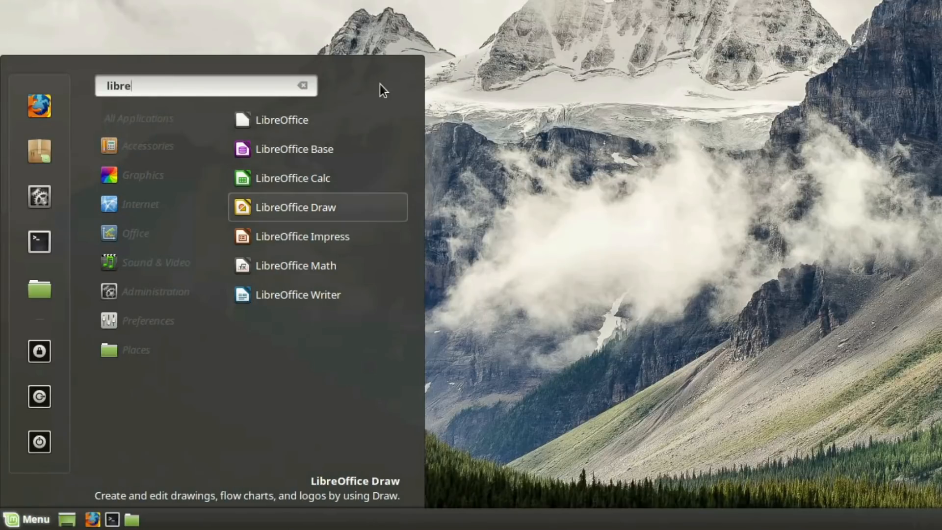
key("Down")
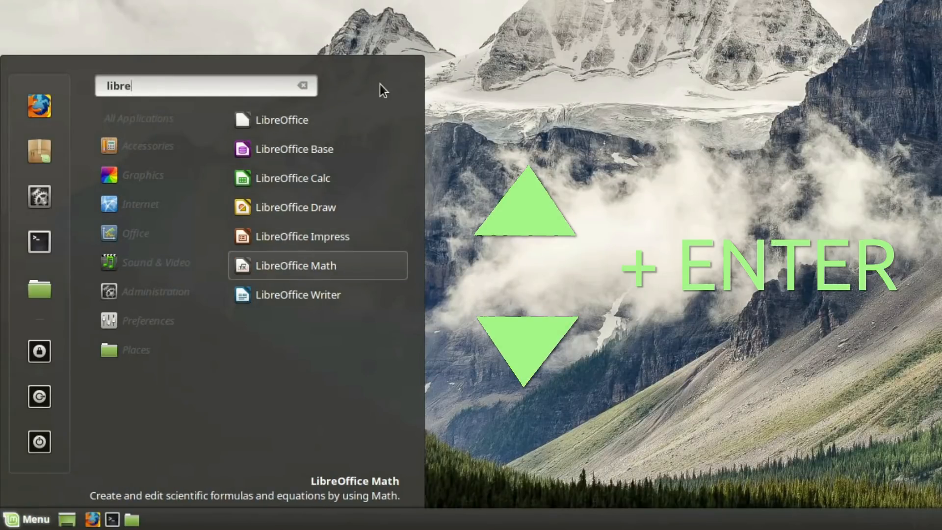
key("up")
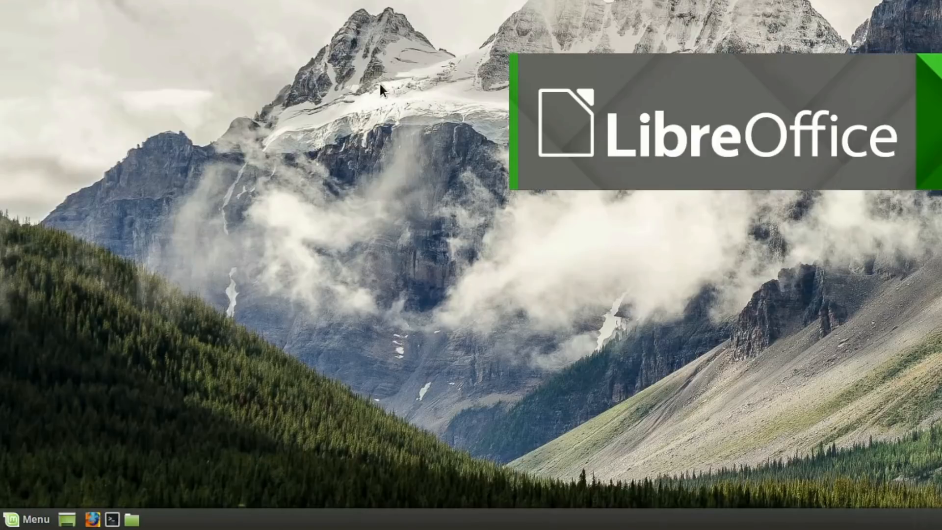
left_click(27, 519)
type("libre")
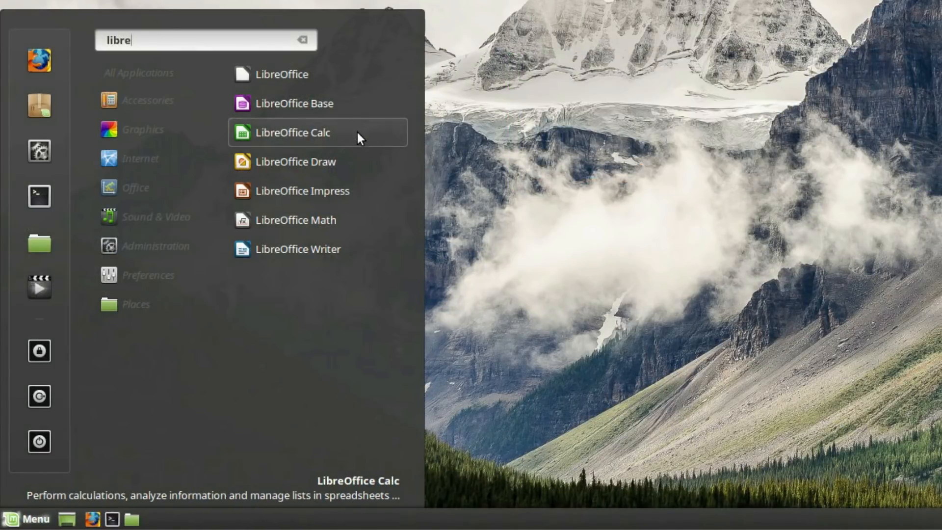
mouse_move(345, 249)
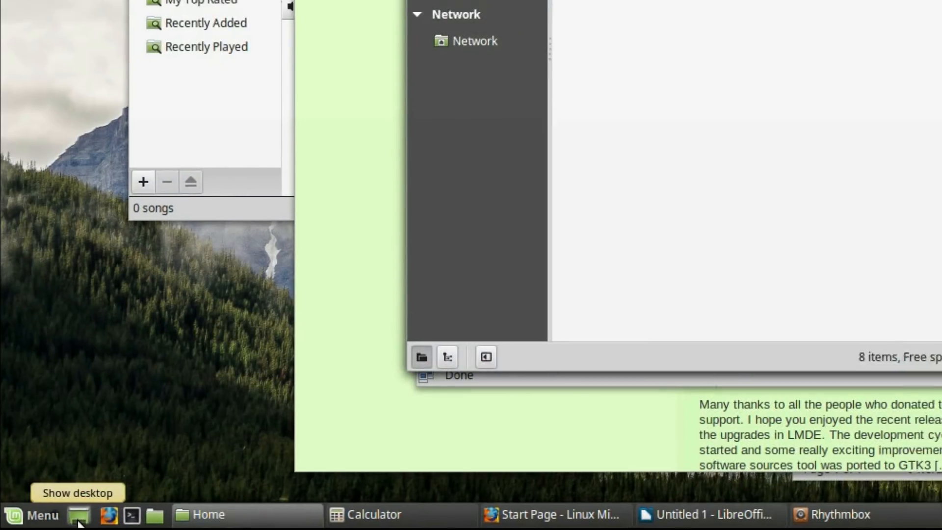
Hide all windows with Show desktop, then bring up the Firefox launcher's right-click options.
left_click(77, 515)
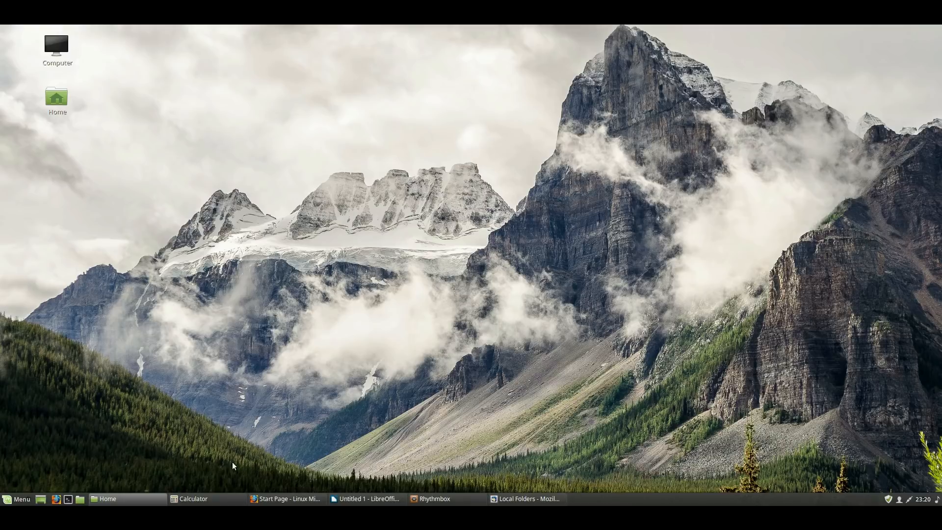
mouse_move(522, 109)
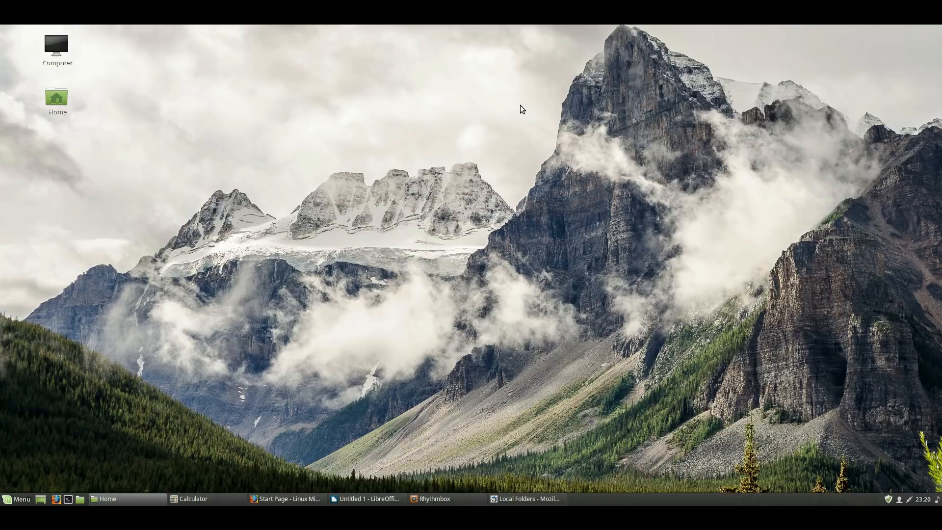
mouse_move(422, 299)
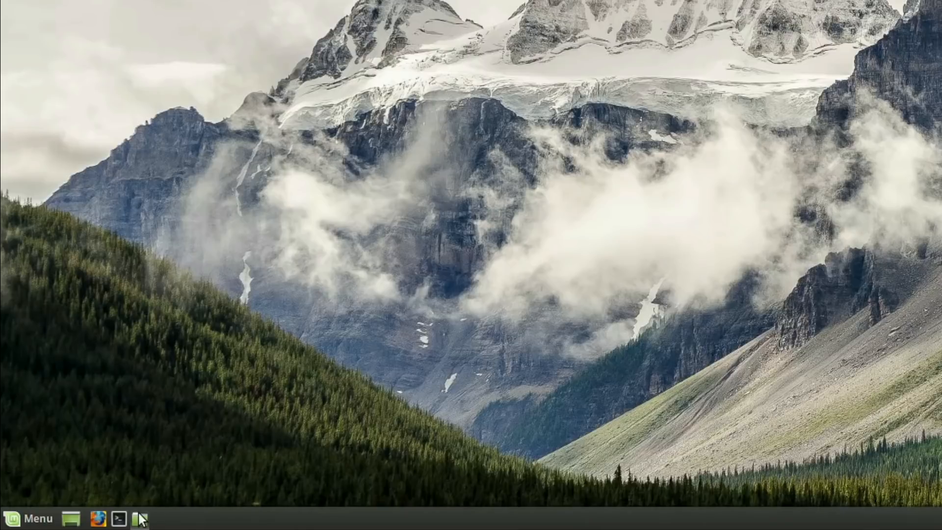
mouse_move(97, 518)
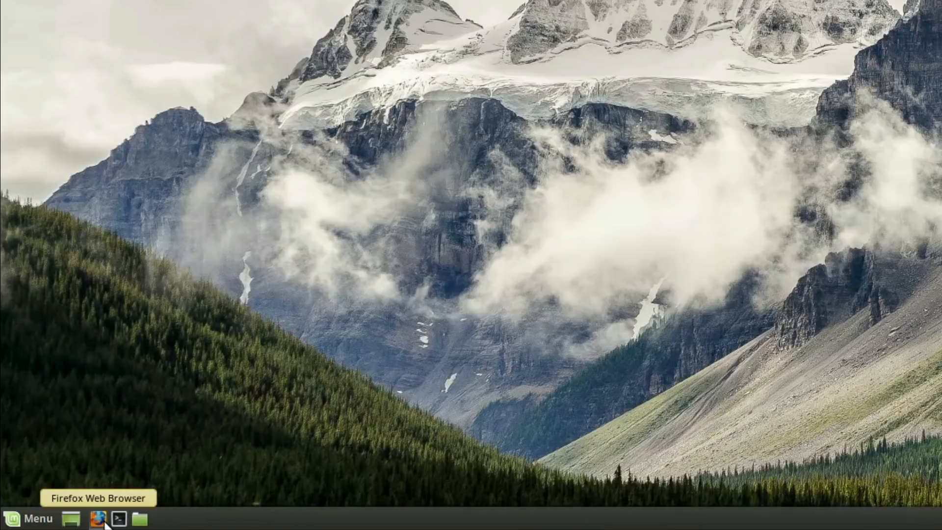
left_click(97, 519)
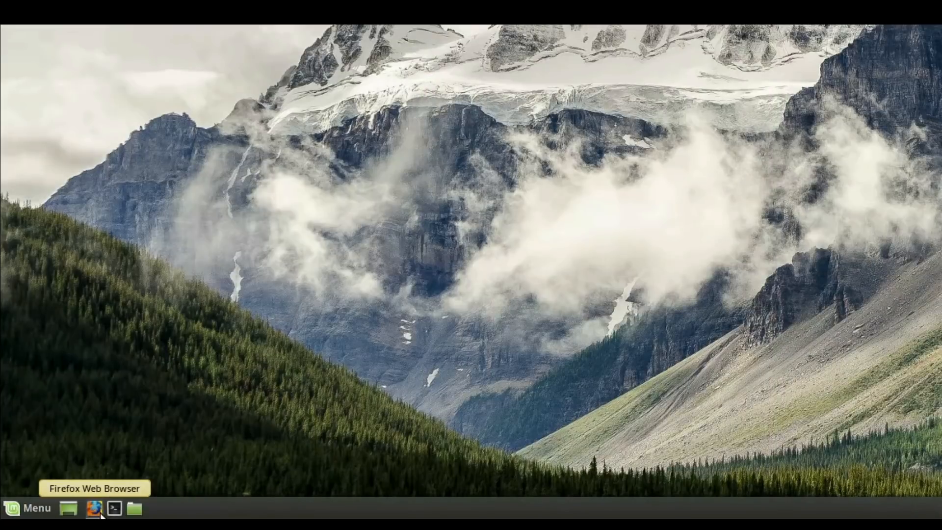
right_click(94, 509)
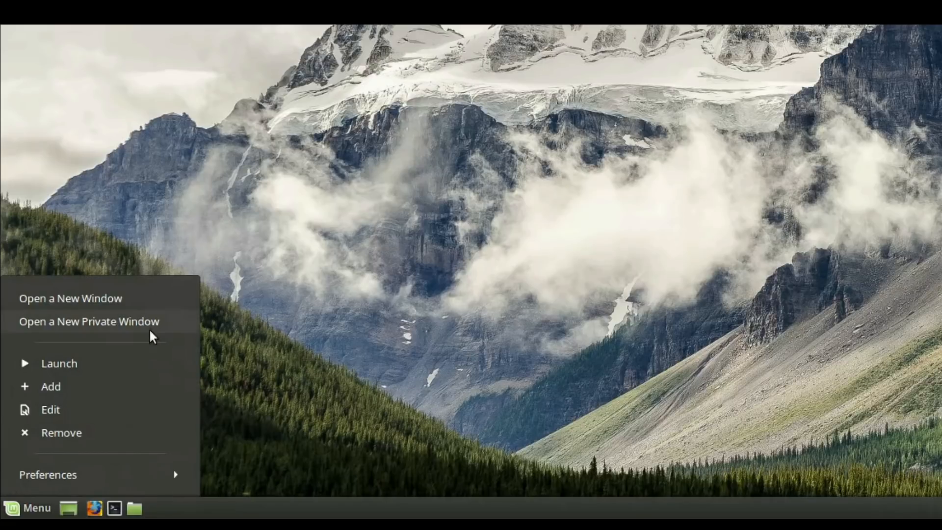
mouse_move(190, 316)
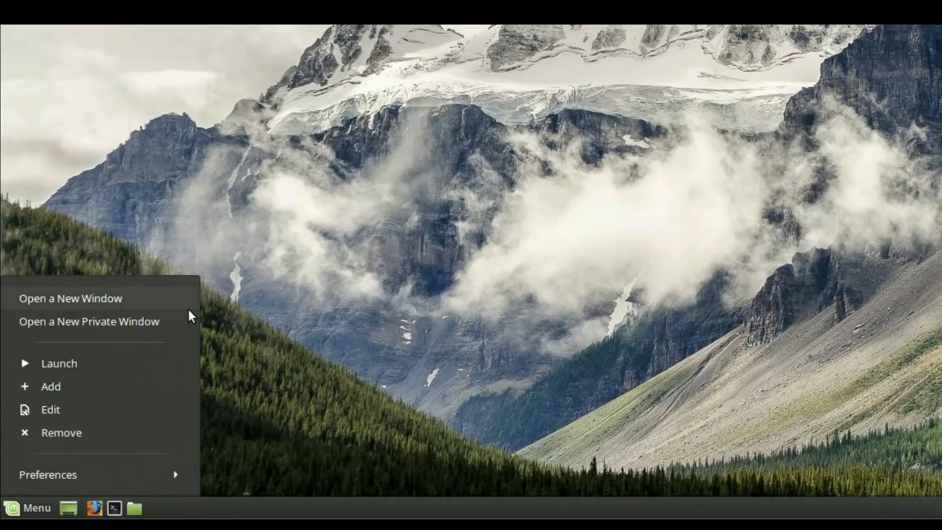
mouse_move(190, 335)
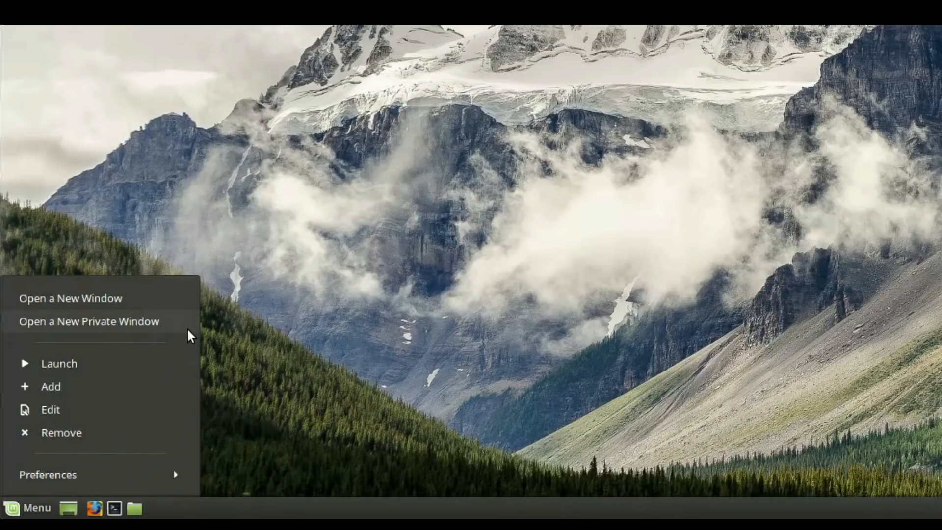
mouse_move(149, 369)
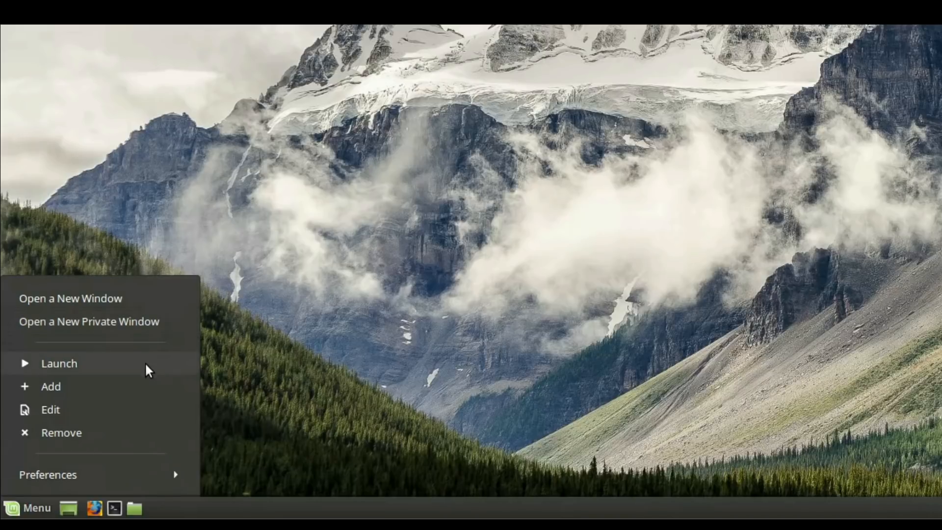
mouse_move(165, 377)
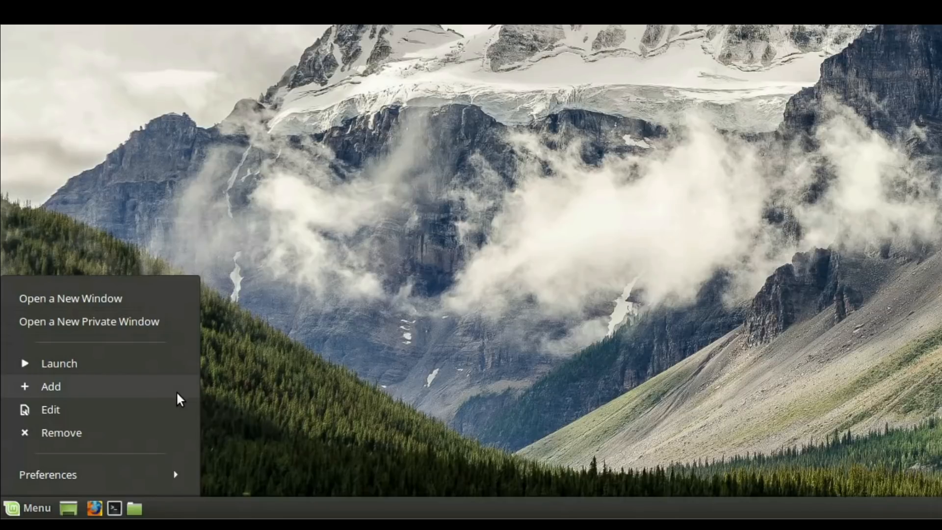
mouse_move(177, 421)
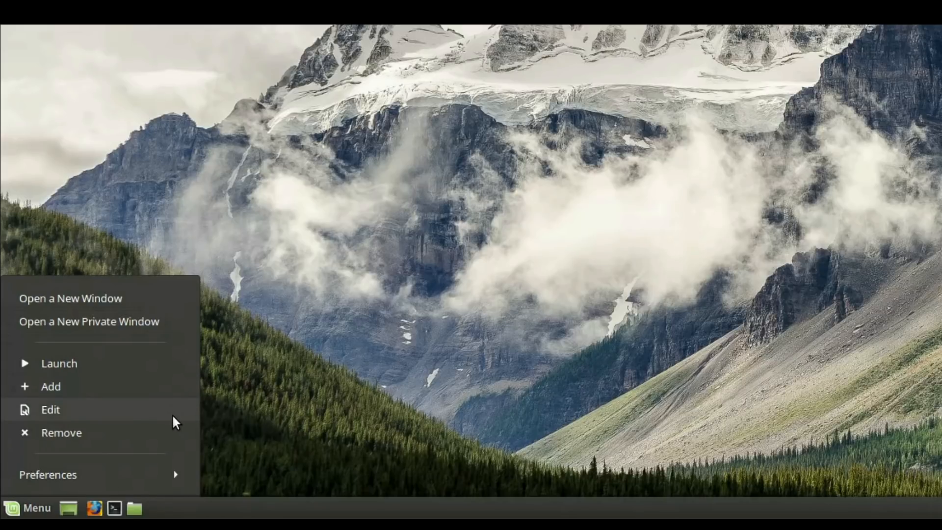
mouse_move(180, 434)
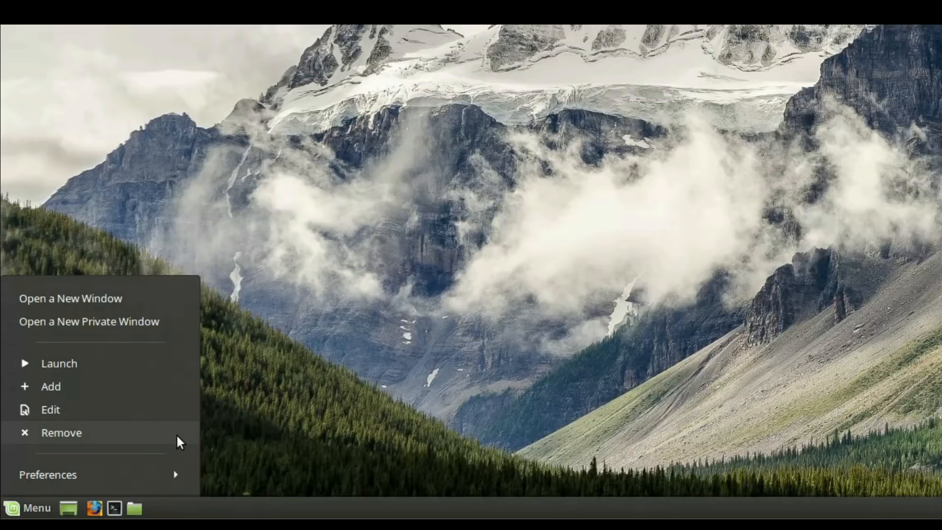
mouse_move(180, 484)
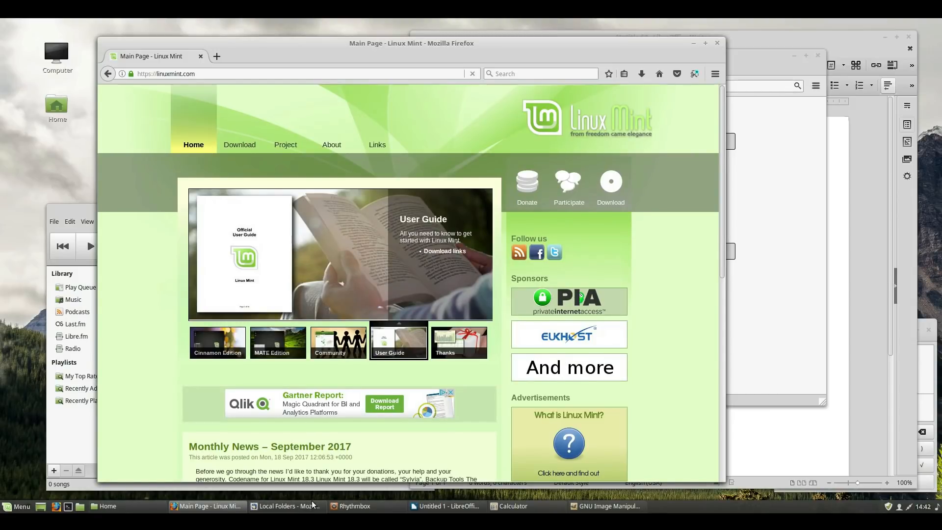
Minimize the other applications from the window list so only the Home folder window stays visible.
left_click(283, 506)
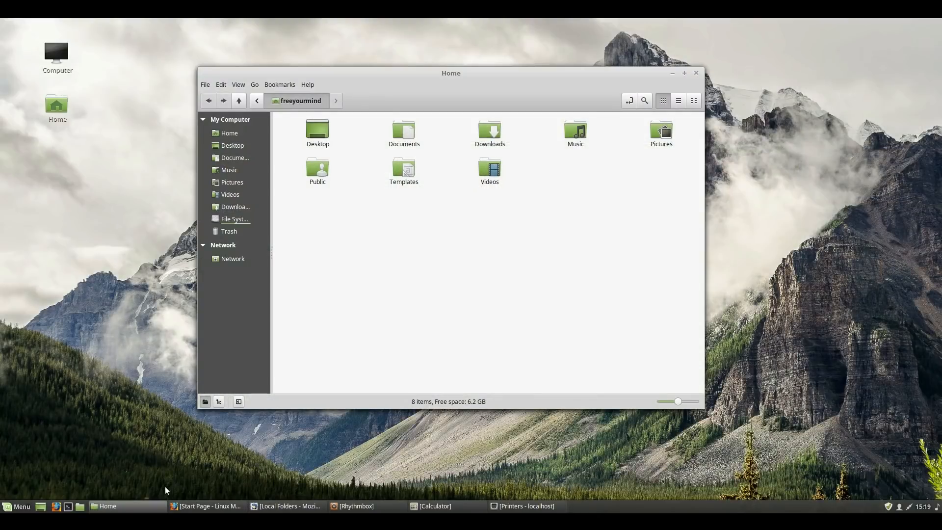
Bring up the Home window's options in the window list, including Move to another workspace.
right_click(108, 506)
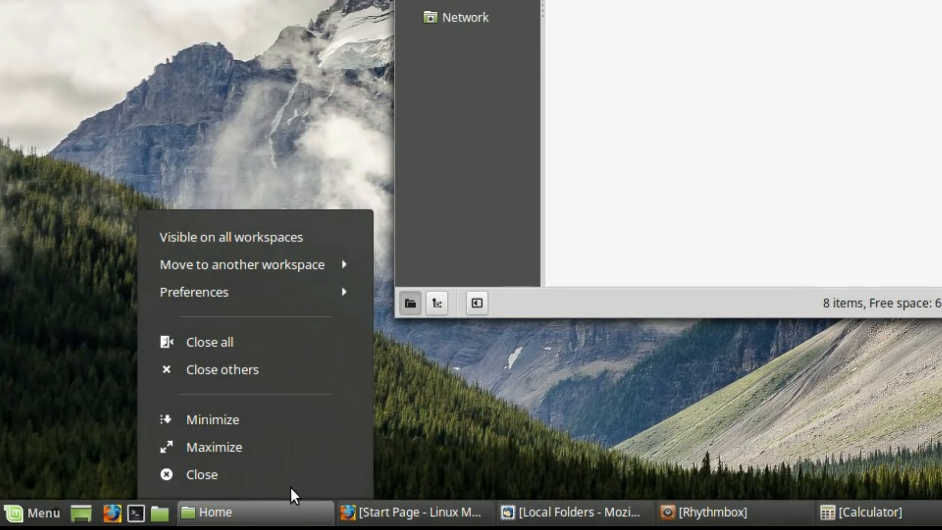
mouse_move(313, 390)
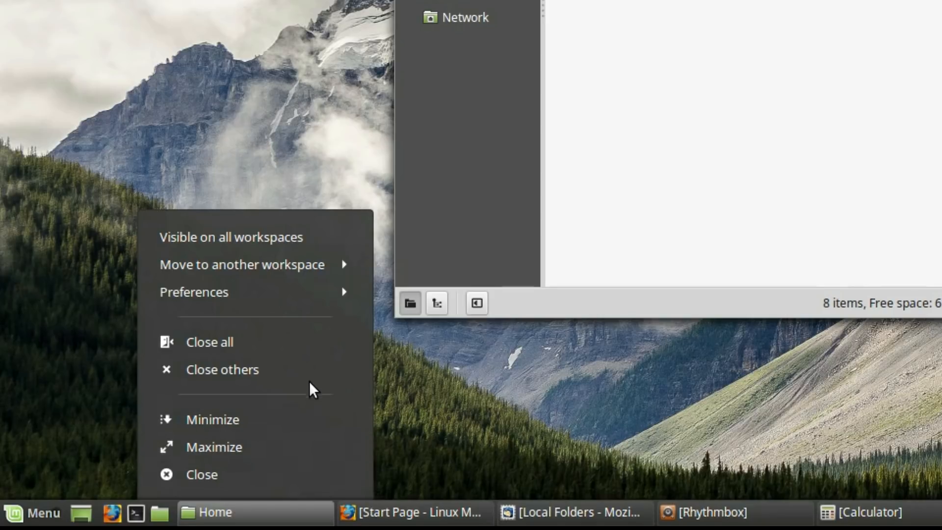
mouse_move(317, 292)
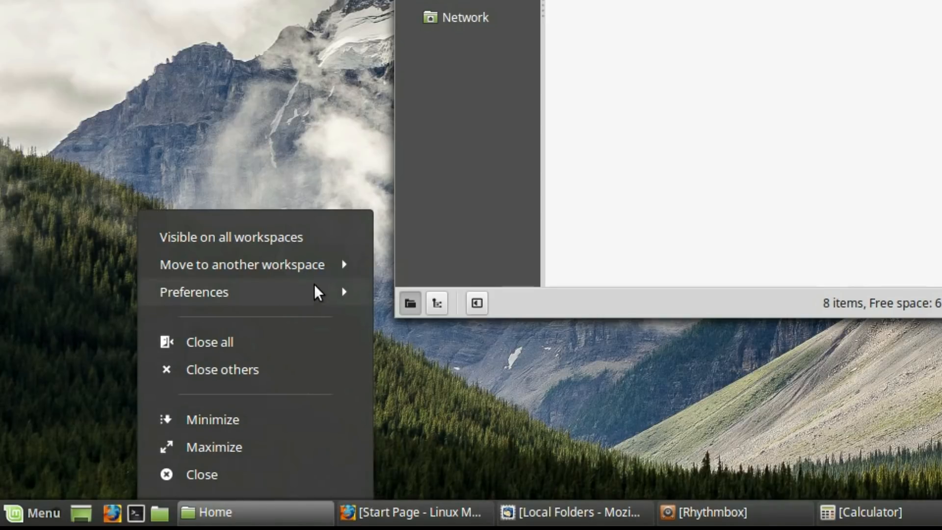
mouse_move(333, 274)
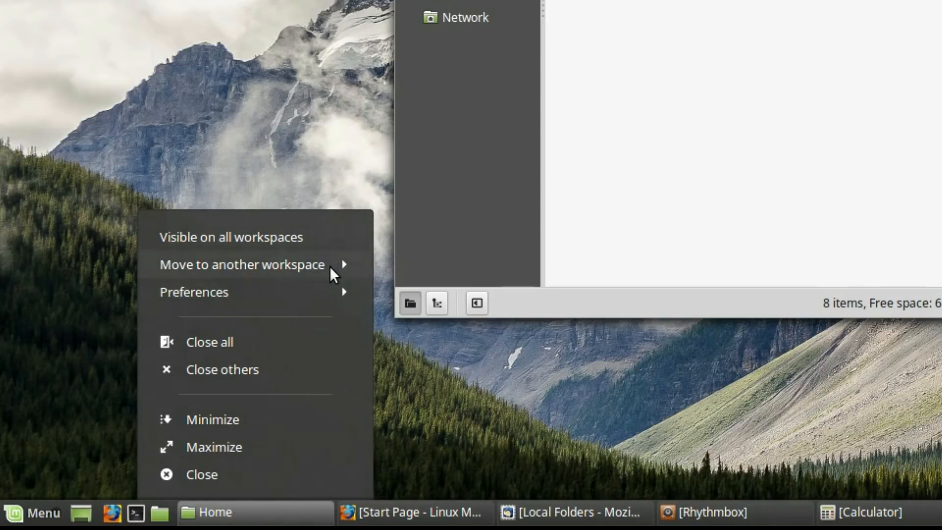
mouse_move(324, 382)
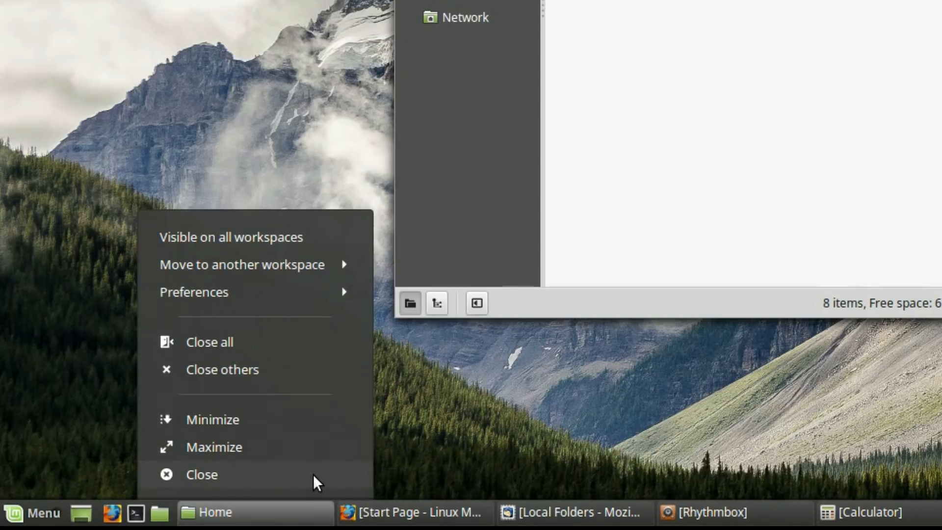
mouse_move(312, 514)
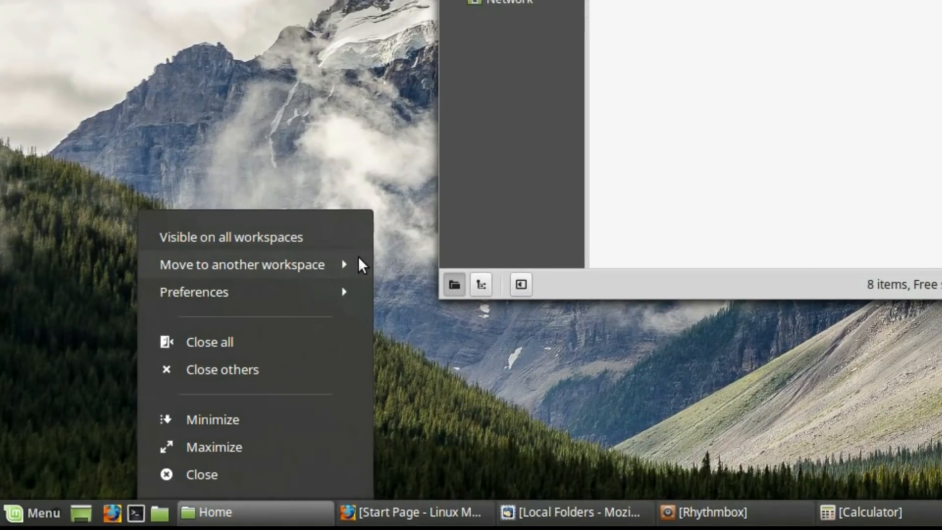
mouse_move(359, 246)
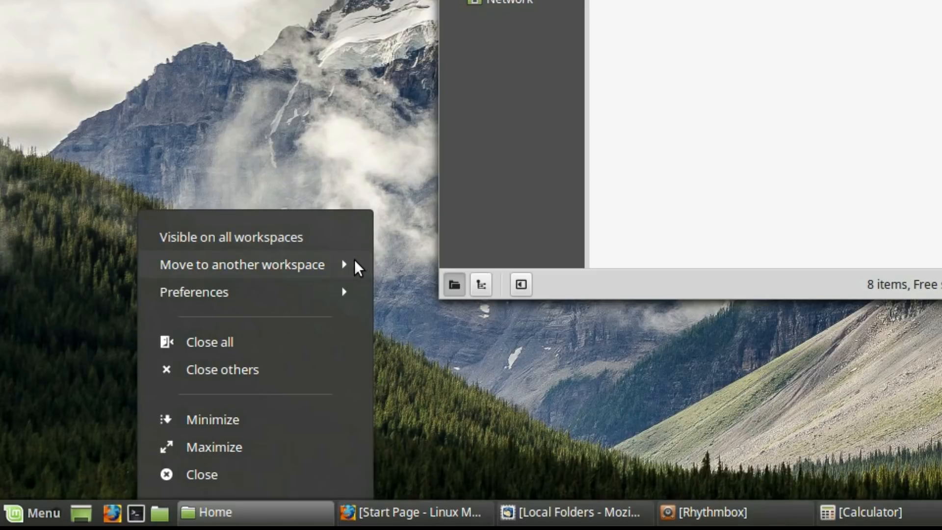
left_click(240, 264)
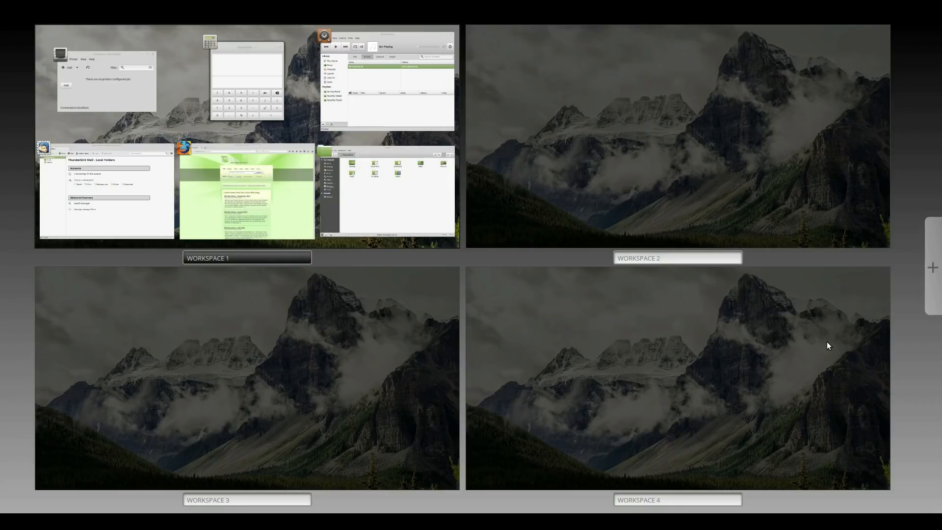
mouse_move(796, 334)
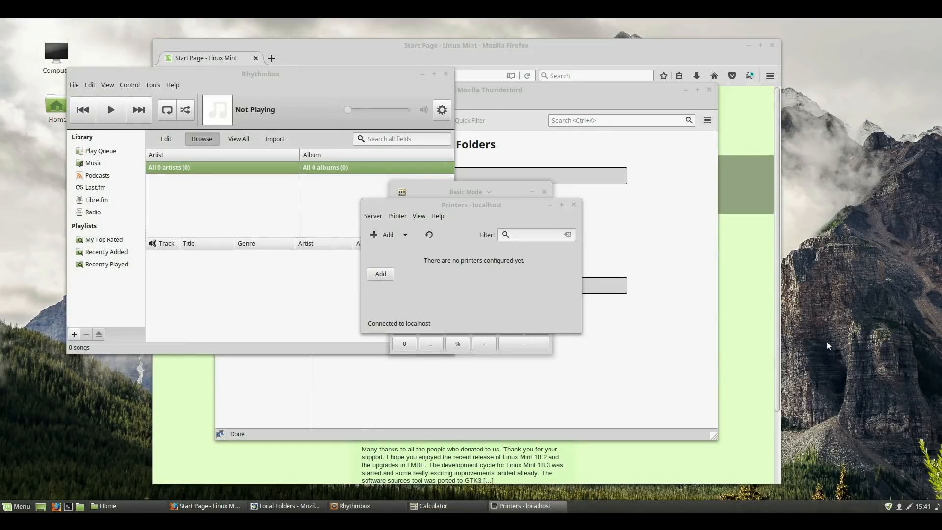
Show the Expo overview of all four workspaces with Ctrl+Alt+Up, all windows on Workspace 1.
key("ctrl+alt+Up")
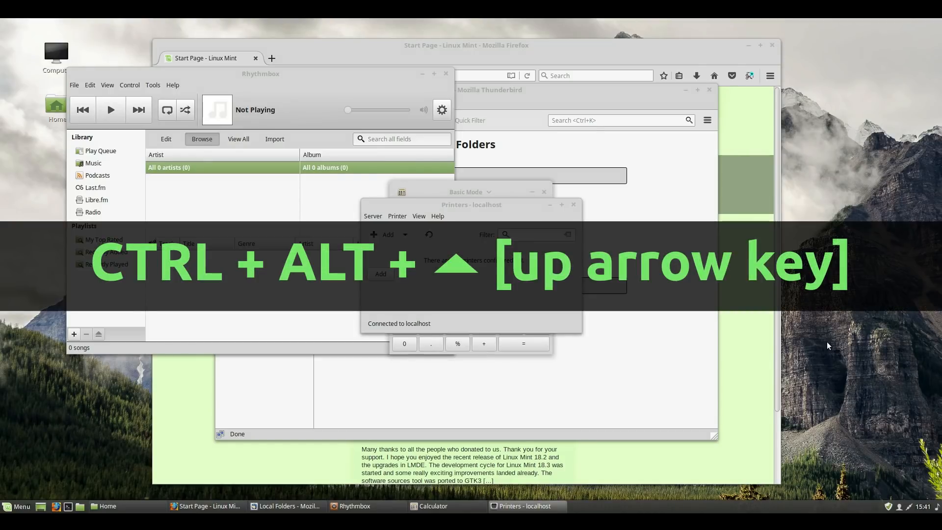
key("ctrl+alt+Up")
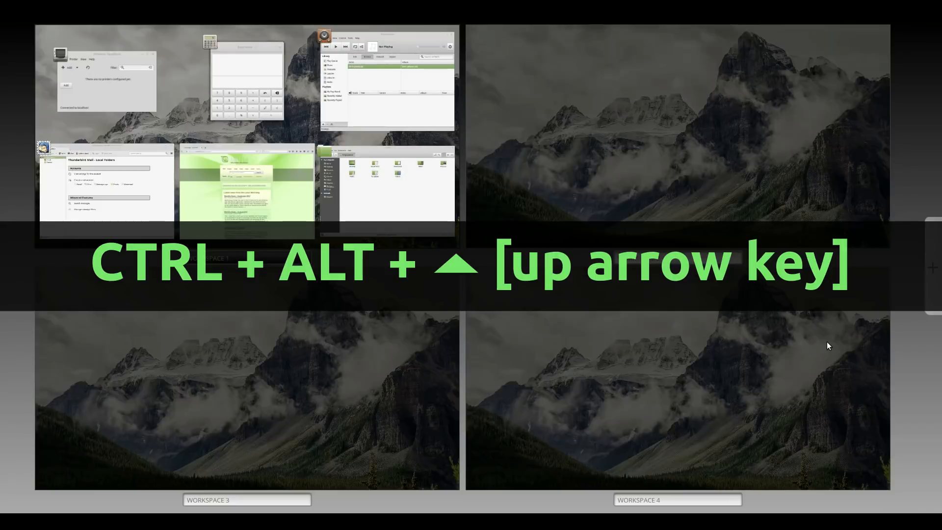
key("ctrl+alt+Up")
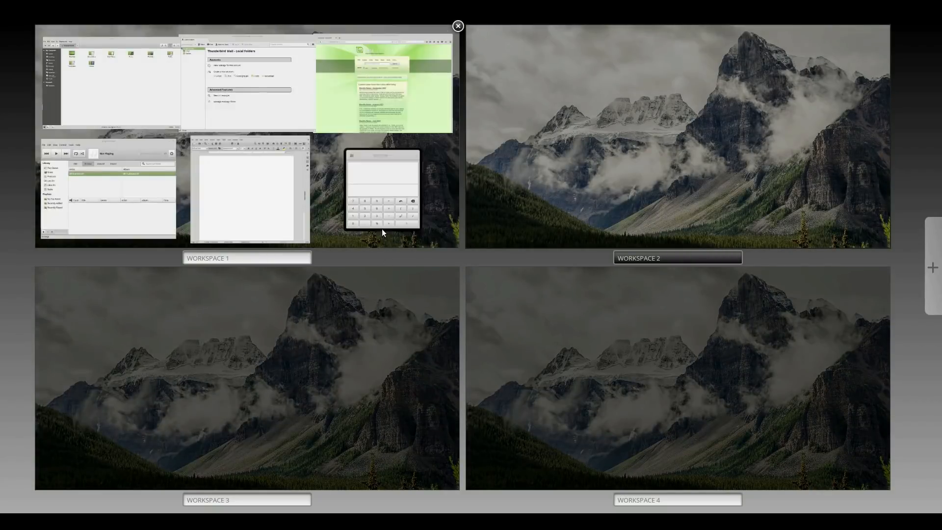
mouse_move(380, 202)
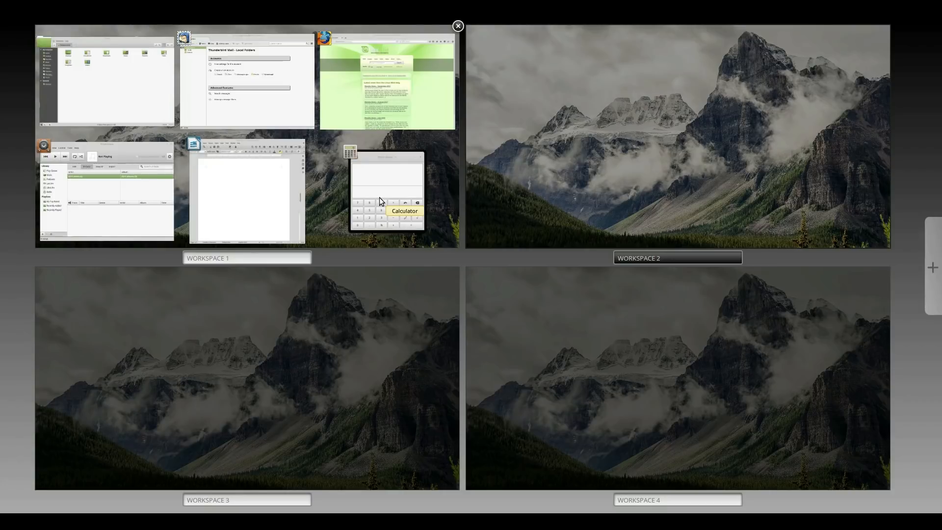
mouse_move(386, 100)
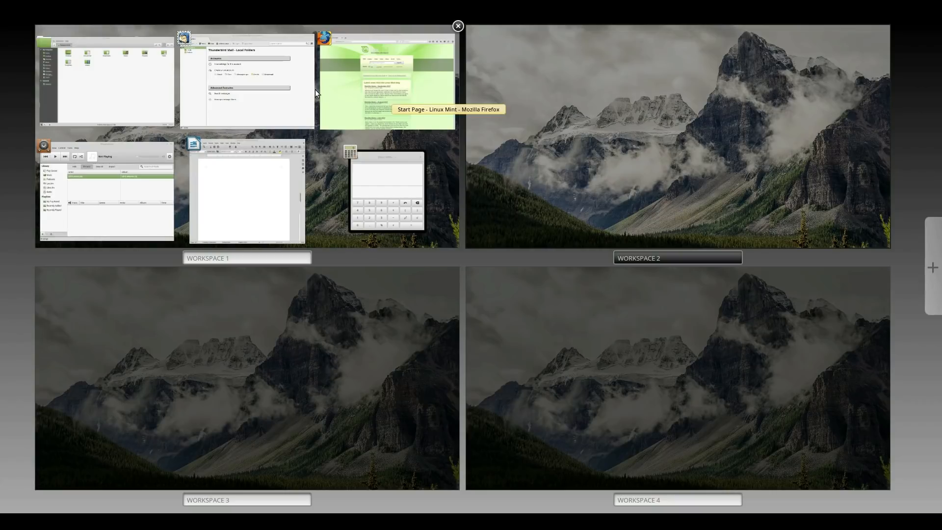
mouse_move(268, 93)
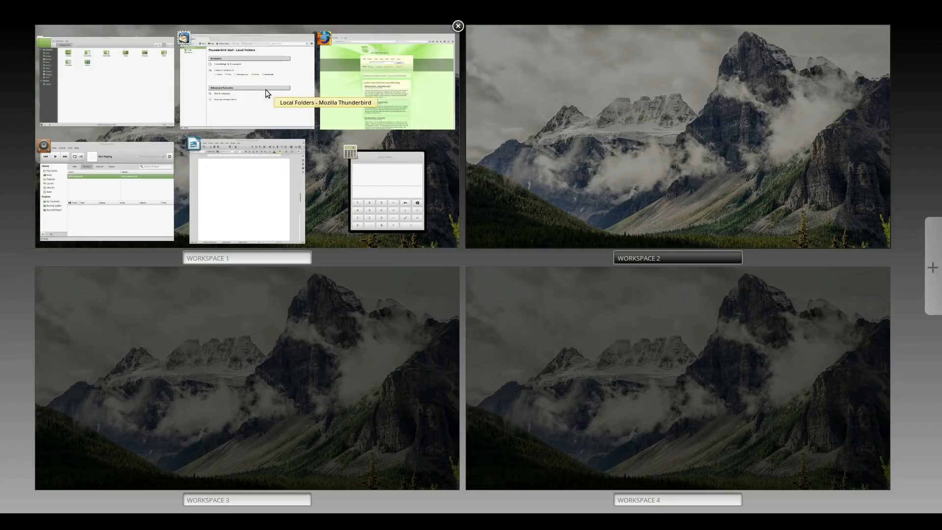
mouse_move(121, 89)
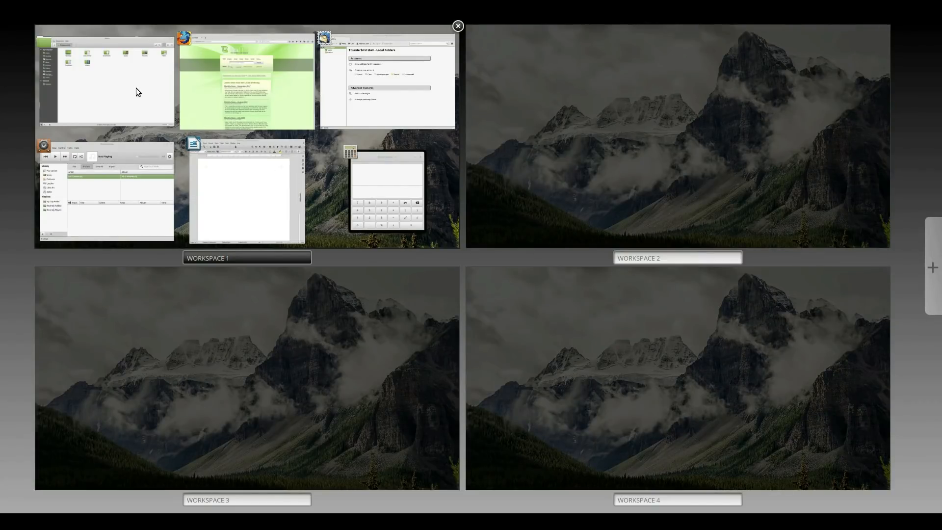
mouse_move(112, 78)
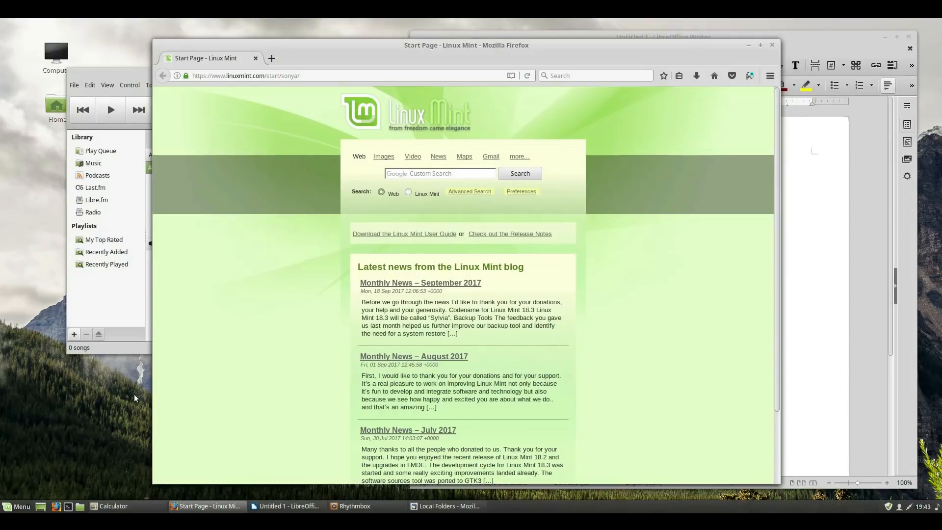
mouse_move(109, 401)
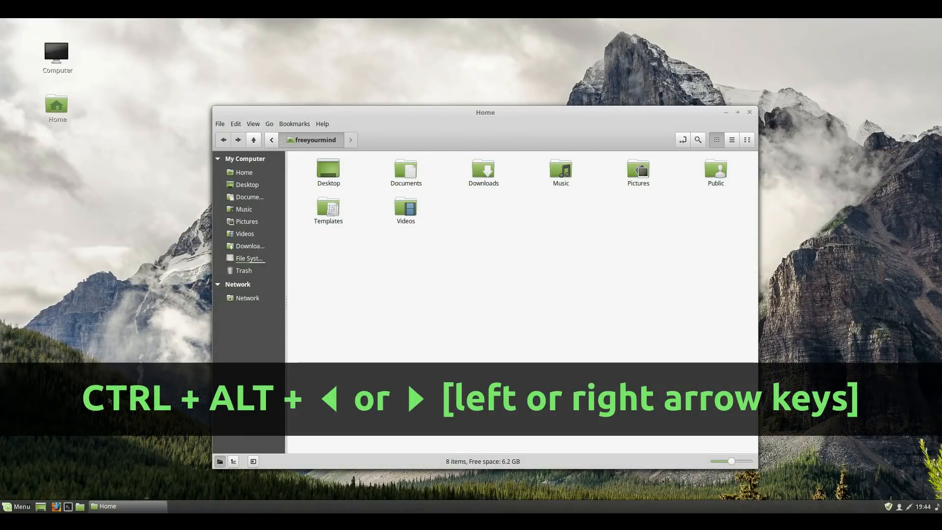
Switch to the next workspace with Ctrl+Alt+Right.
key("ctrl+alt+Right")
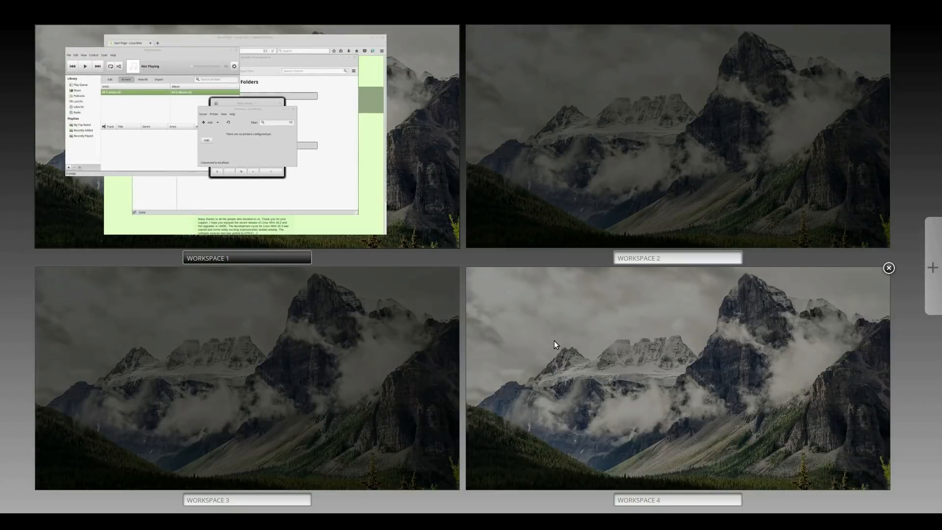
mouse_move(559, 174)
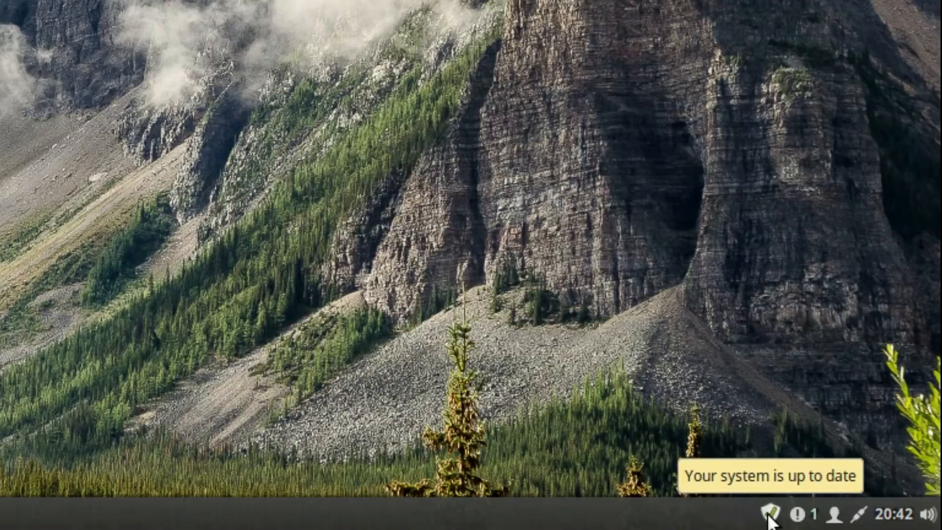
mouse_move(798, 516)
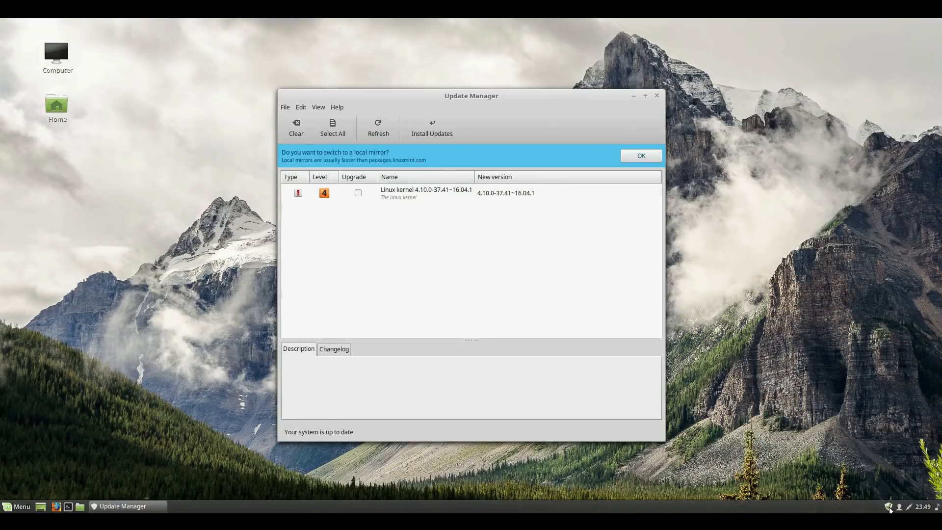
mouse_move(656, 134)
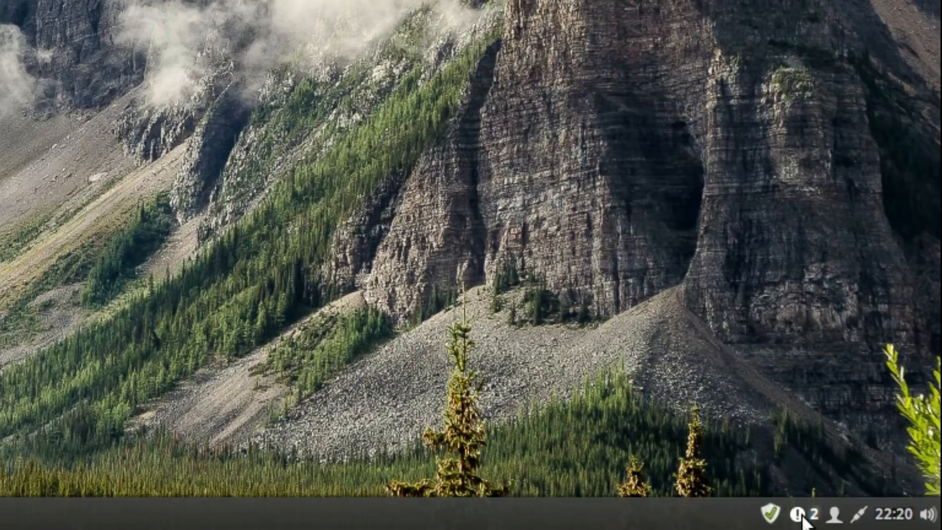
mouse_move(796, 514)
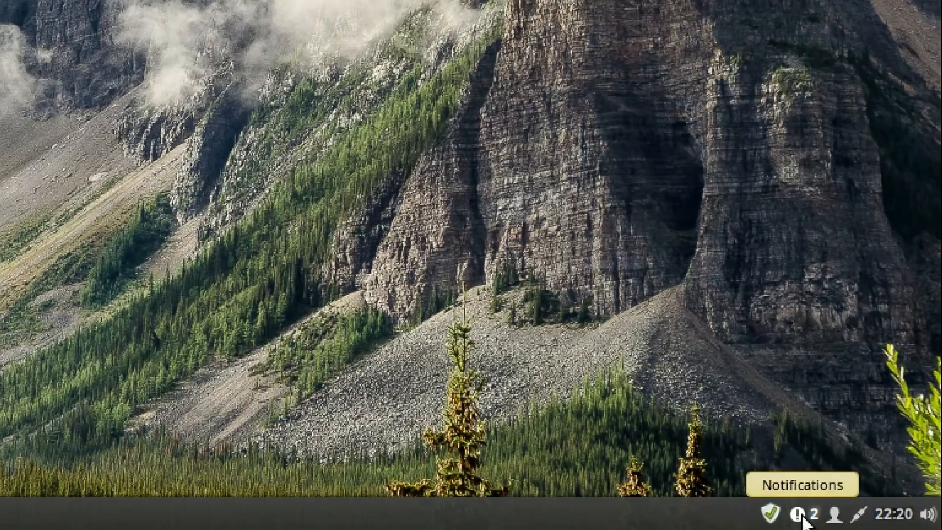
Show the notifications list with the finished timer and completed torrent alerts.
left_click(798, 514)
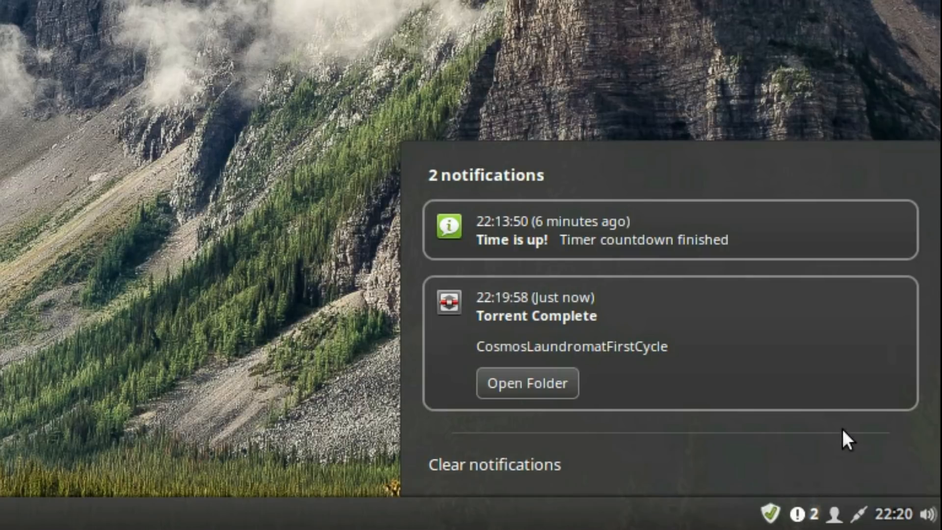
mouse_move(725, 249)
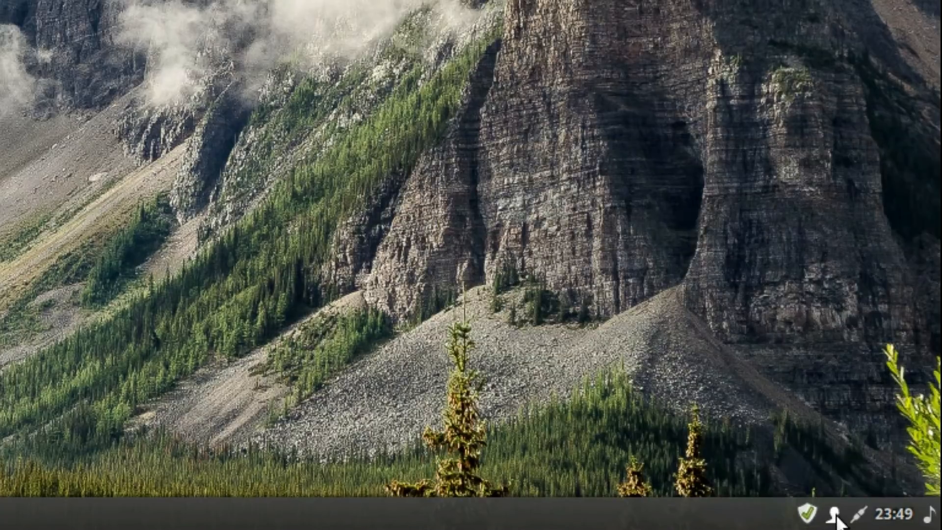
mouse_move(840, 519)
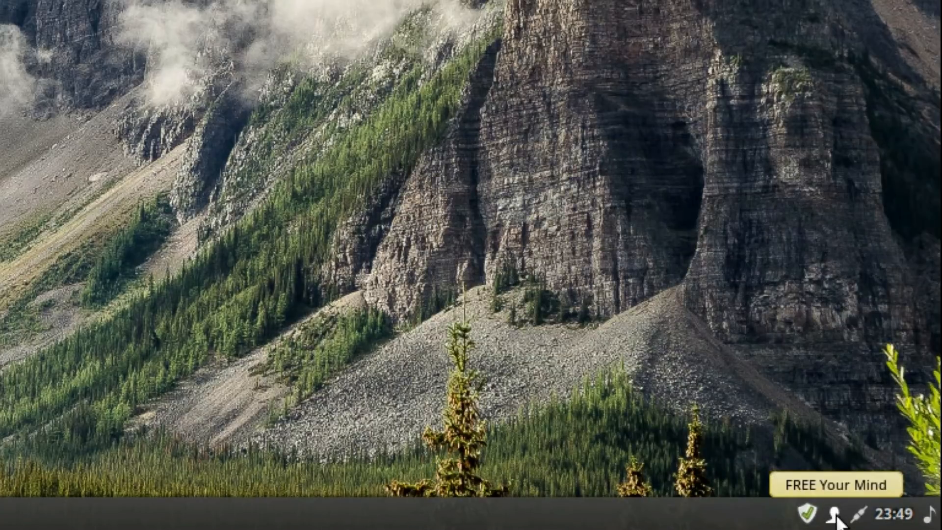
Show the user menu with System Settings, Lock Screen, Switch User, Log Out and Power Off.
left_click(834, 514)
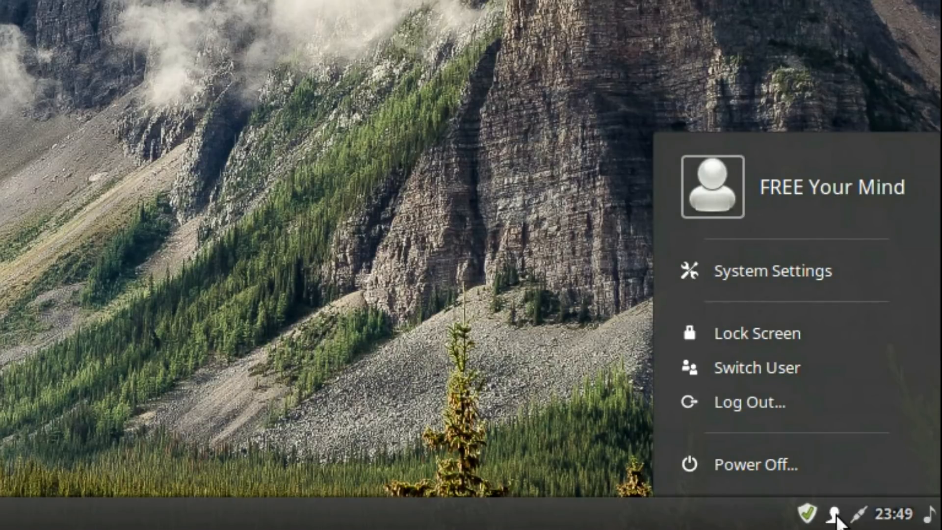
mouse_move(849, 200)
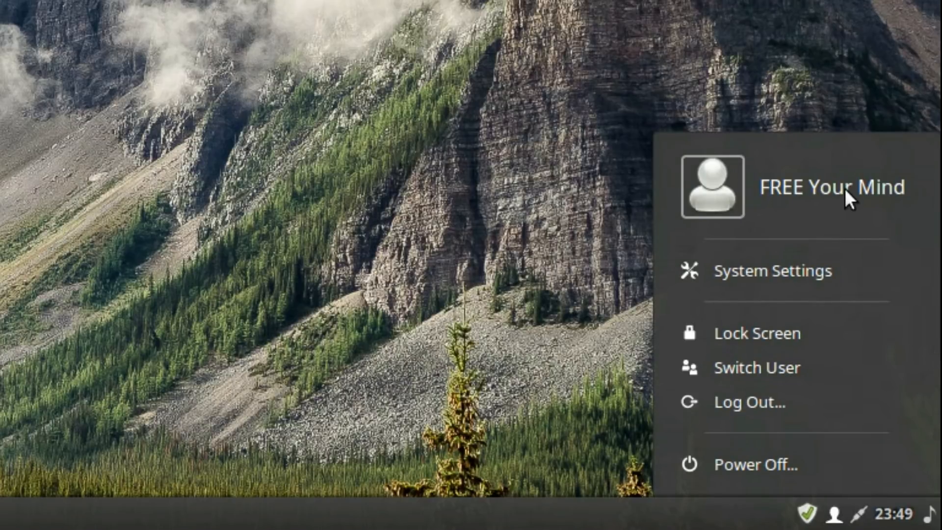
mouse_move(782, 239)
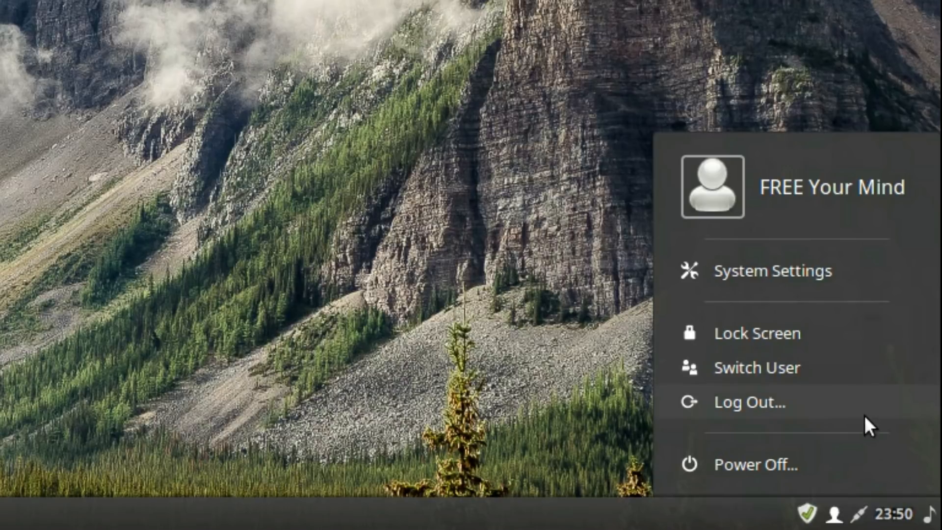
mouse_move(852, 468)
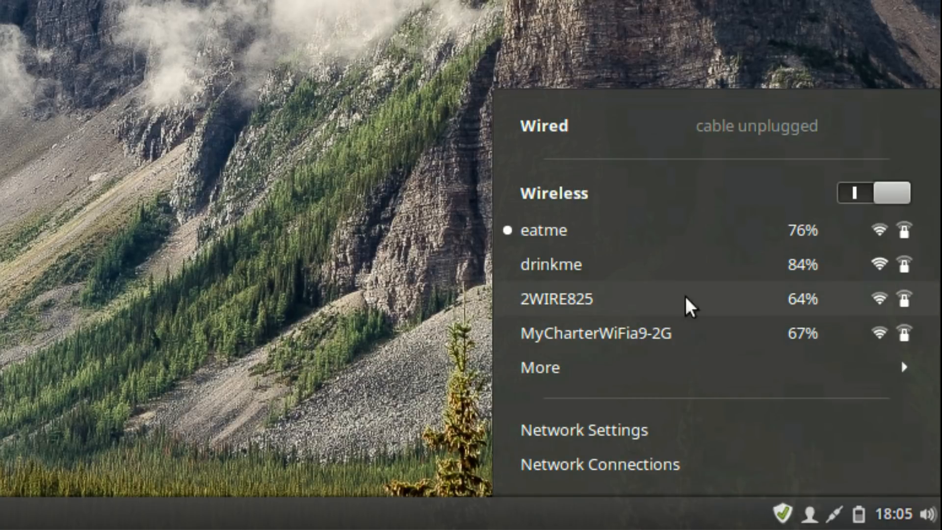
mouse_move(683, 131)
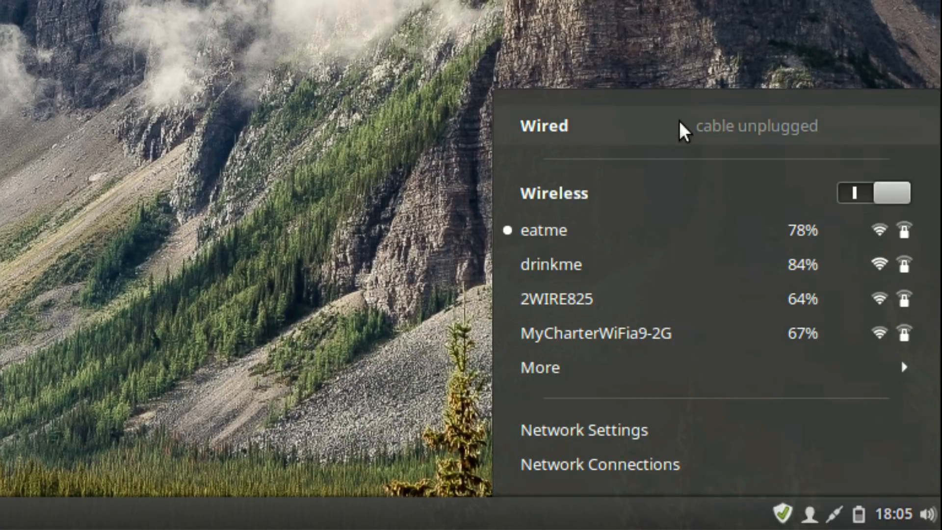
mouse_move(710, 188)
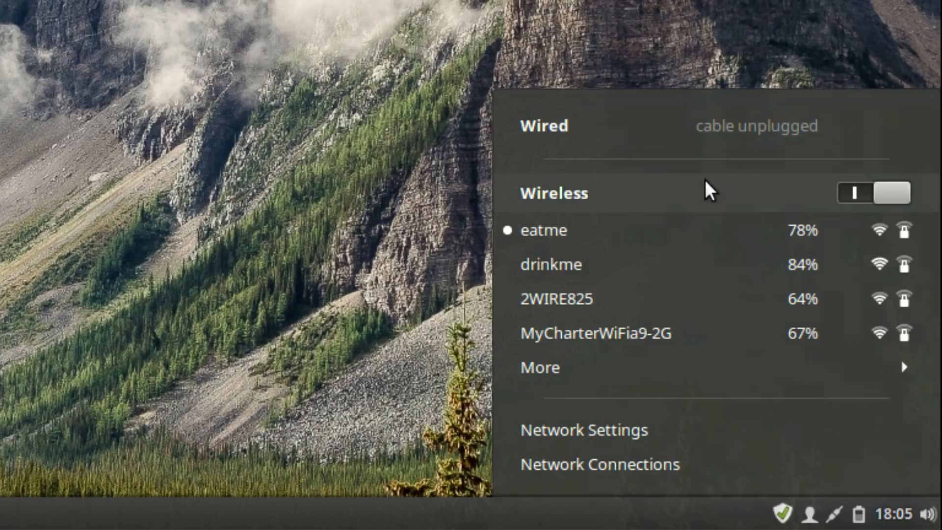
mouse_move(690, 234)
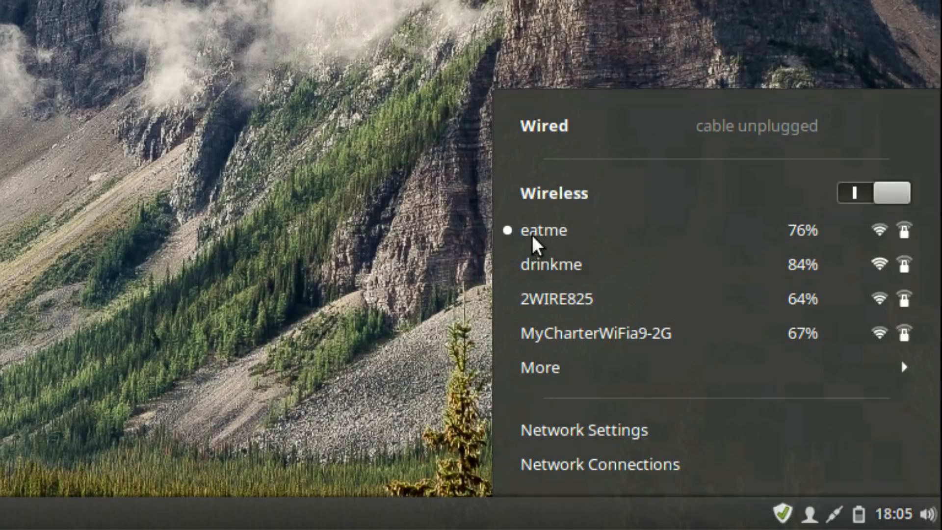
mouse_move(669, 247)
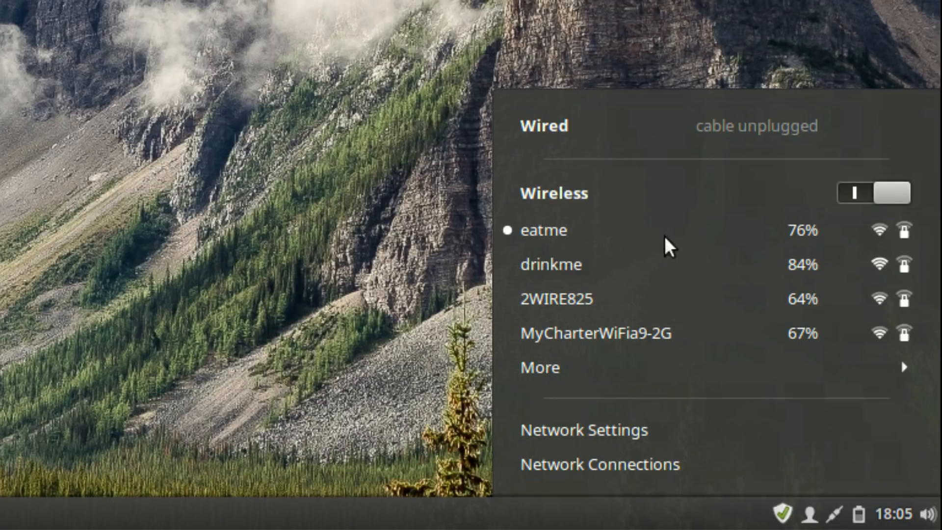
mouse_move(814, 253)
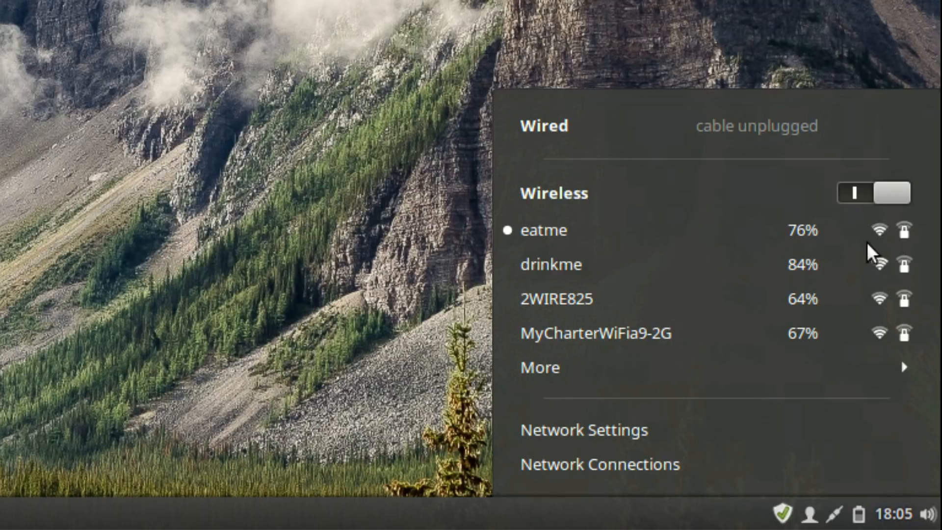
mouse_move(624, 252)
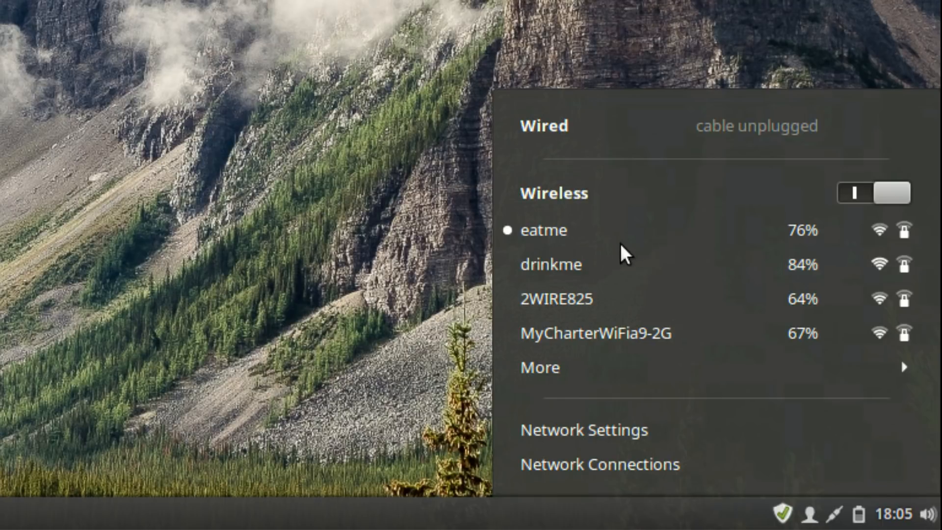
mouse_move(628, 276)
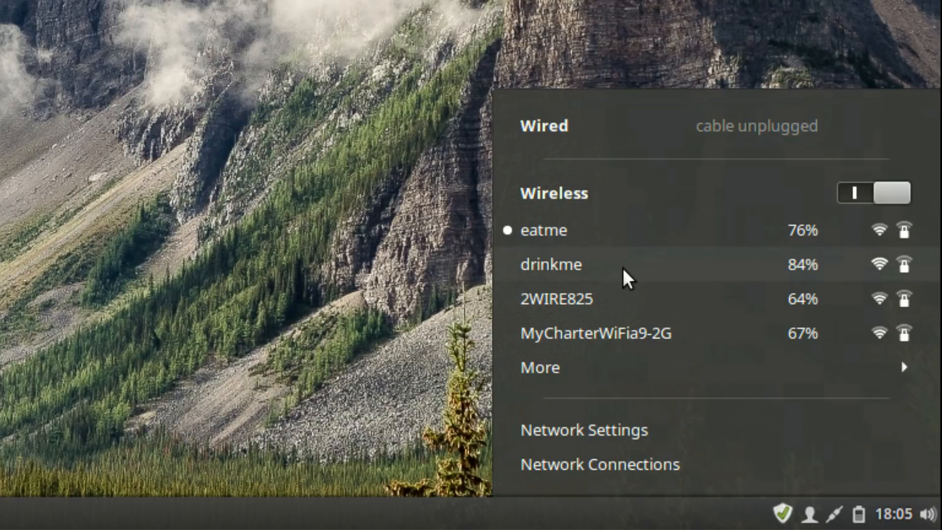
Connect to the drinkme wireless network by entering its password.
left_click(551, 265)
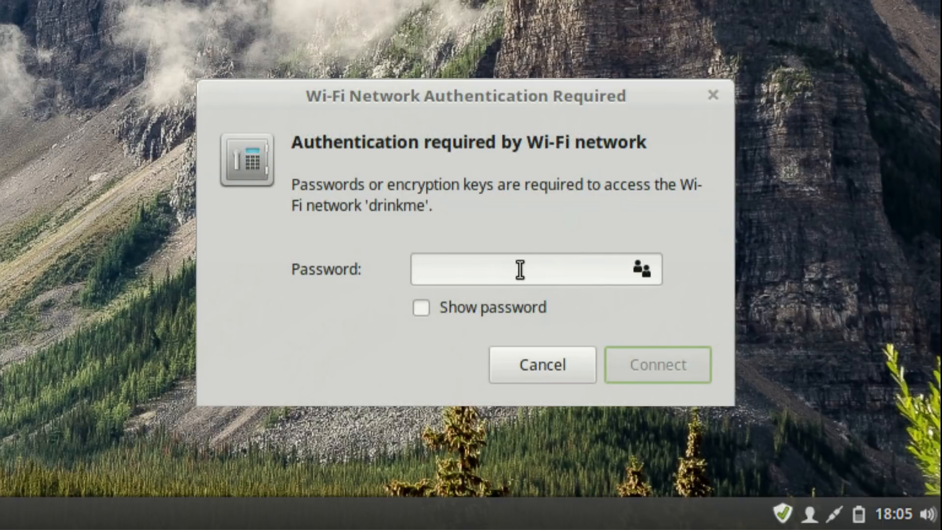
left_click(535, 269)
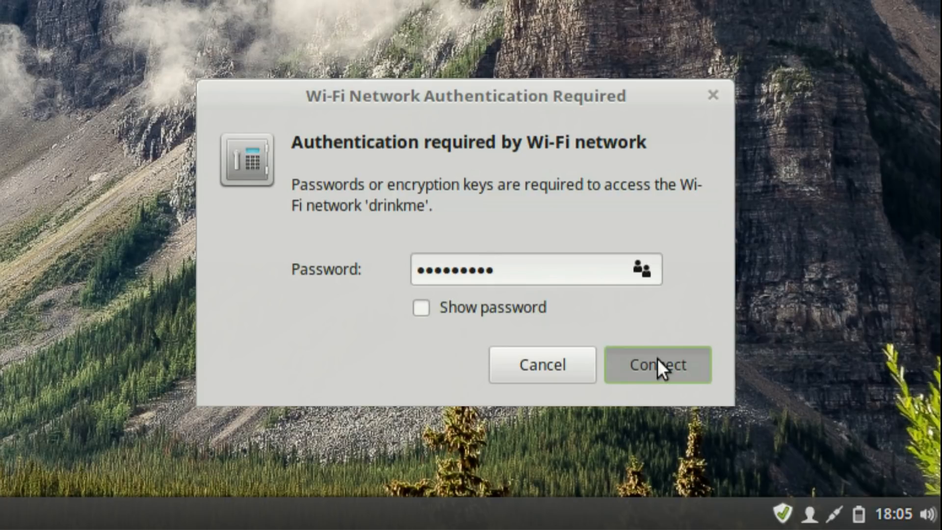
left_click(656, 364)
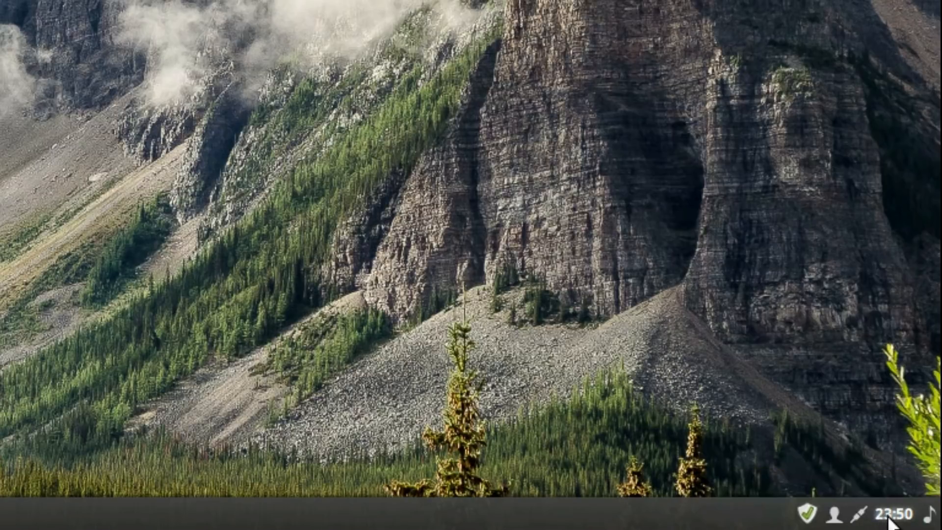
left_click(894, 512)
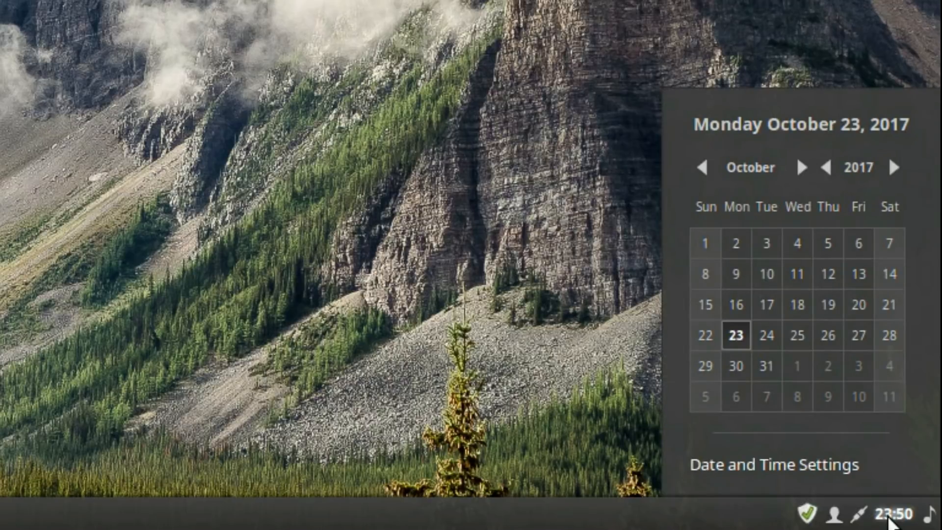
mouse_move(877, 487)
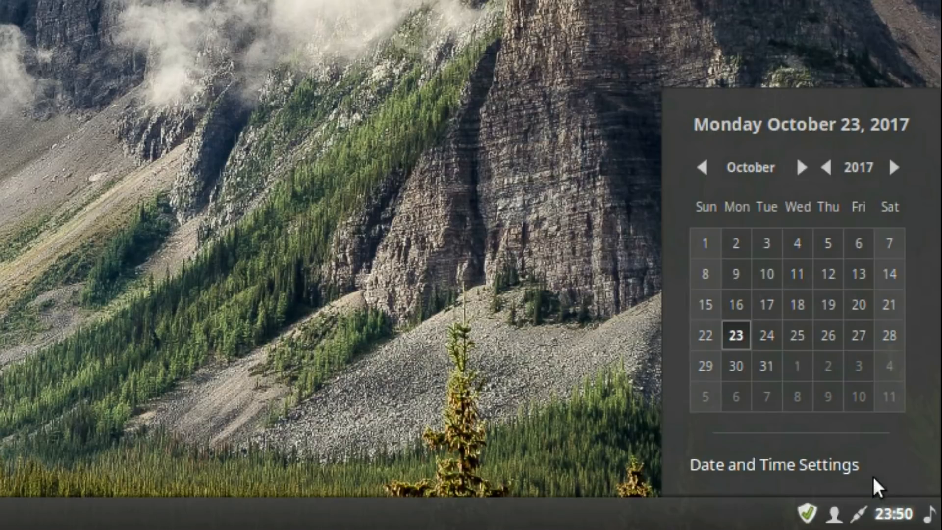
mouse_move(853, 415)
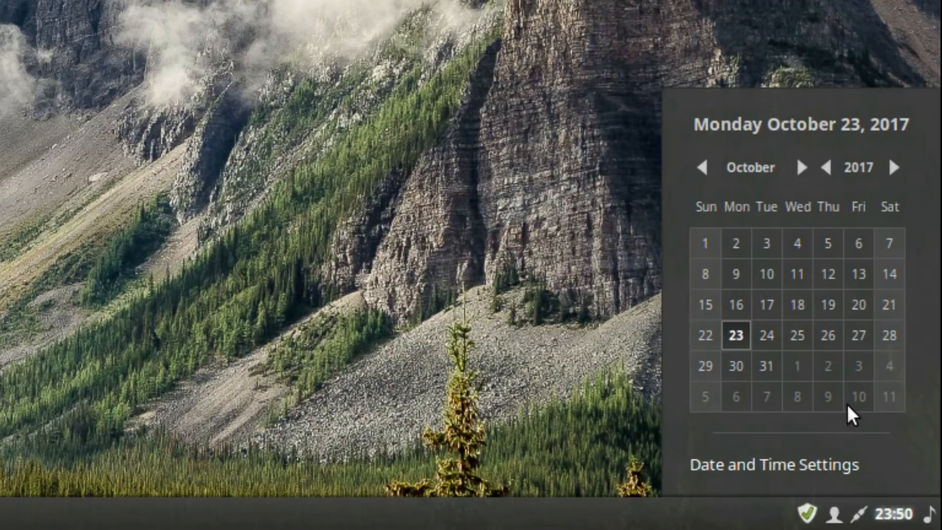
mouse_move(829, 329)
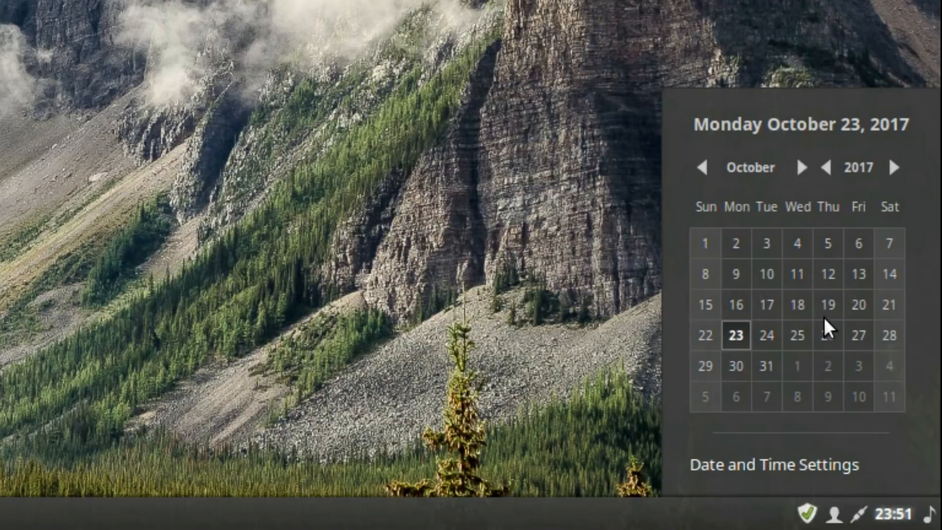
mouse_move(831, 241)
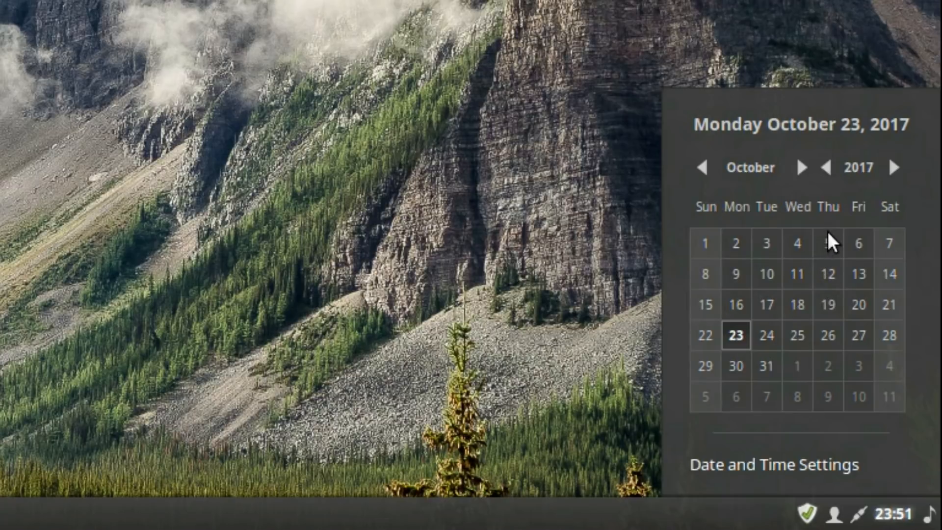
mouse_move(883, 472)
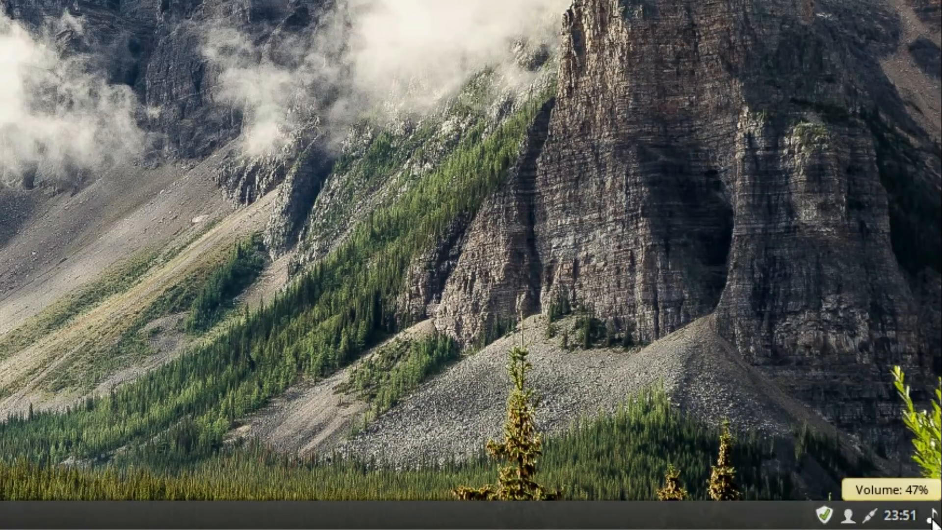
Explore the sound applet's output devices and lower the volume to about a quarter.
left_click(921, 514)
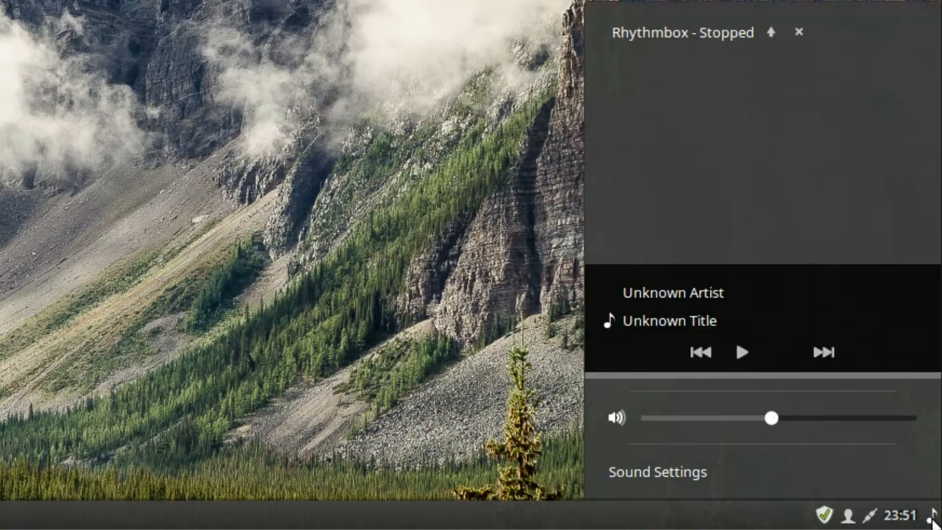
left_click(741, 353)
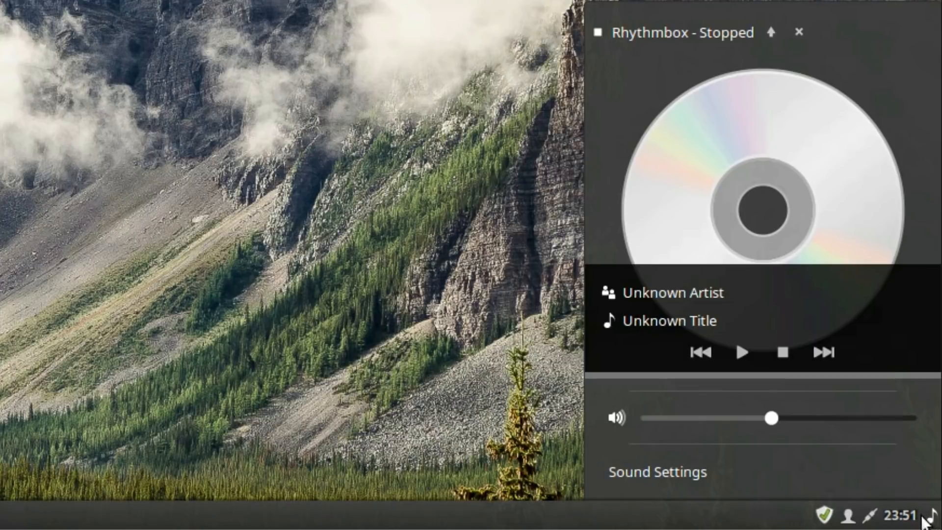
mouse_move(751, 369)
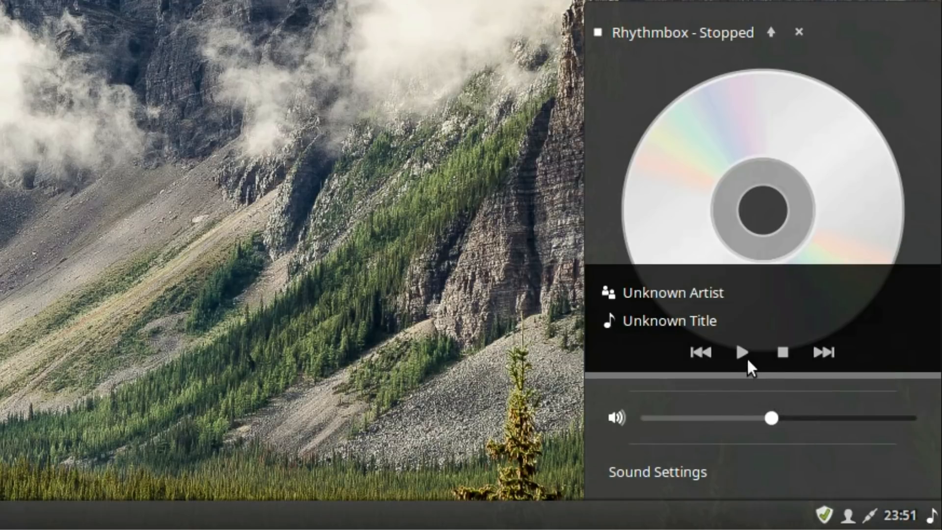
mouse_move(733, 358)
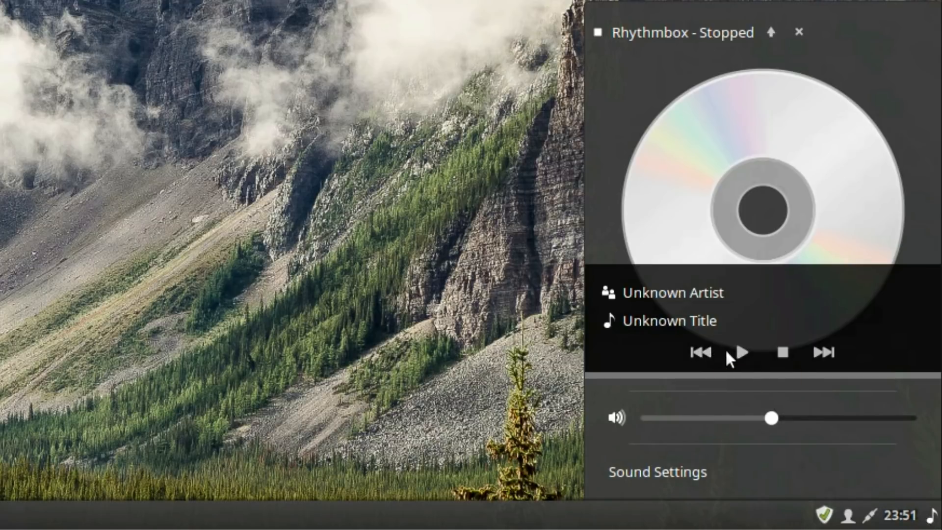
mouse_move(824, 353)
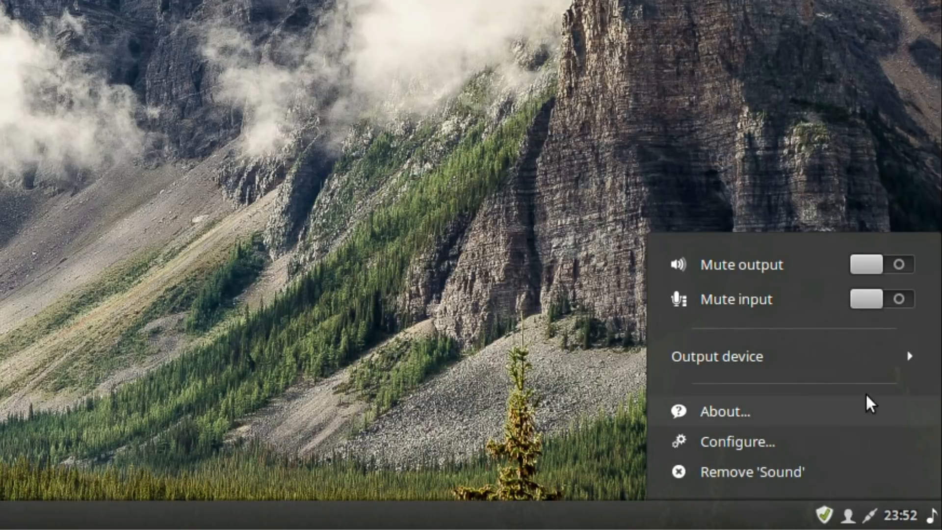
left_click(716, 356)
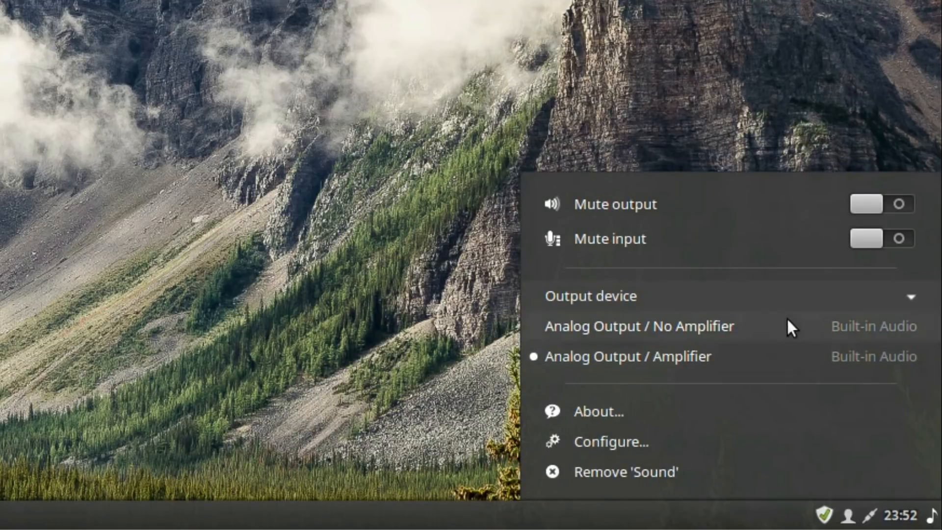
mouse_move(785, 357)
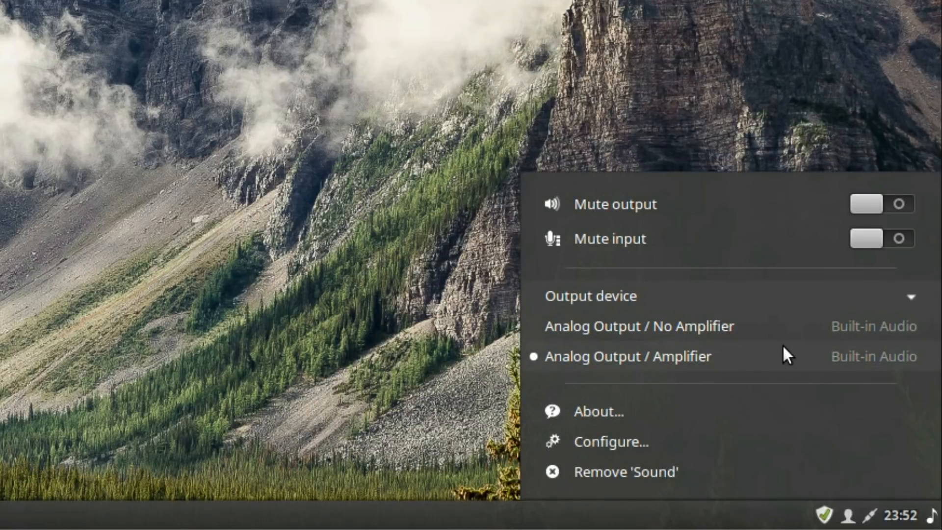
mouse_move(808, 310)
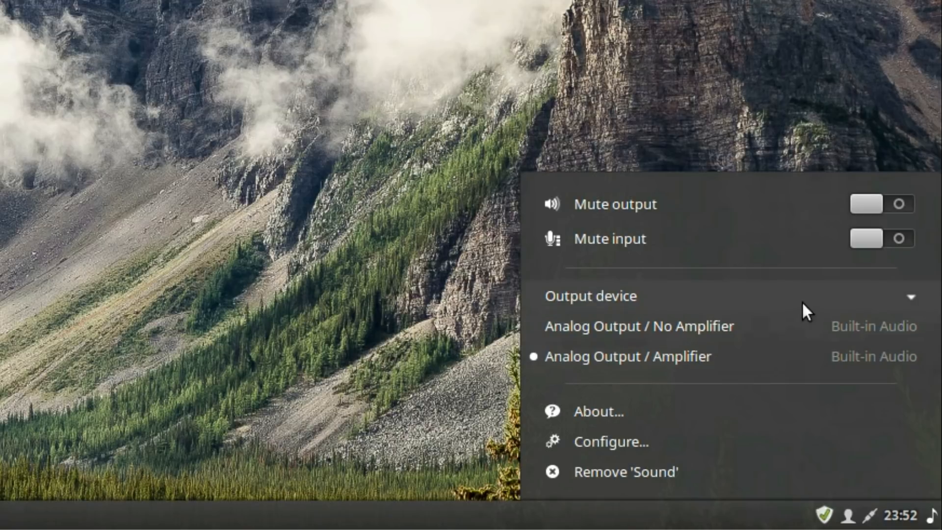
mouse_move(808, 341)
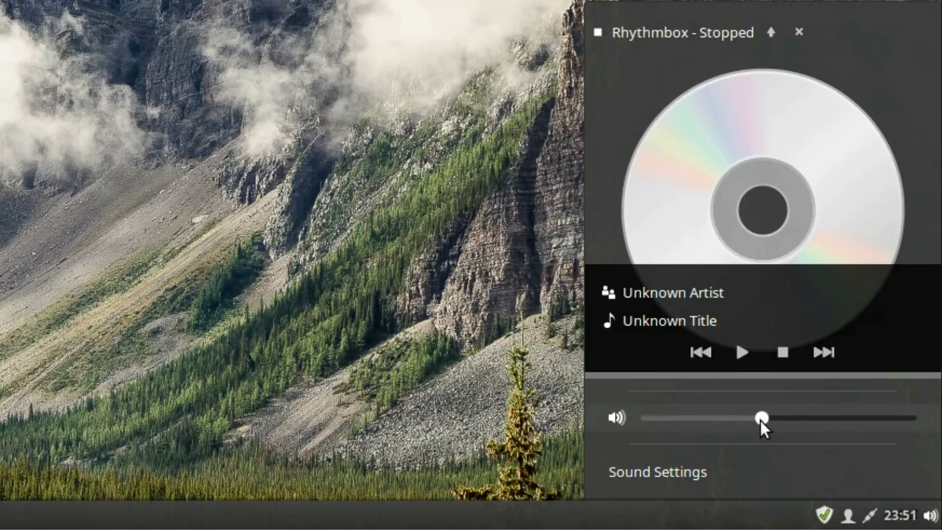
left_click_drag(761, 418, 652, 418)
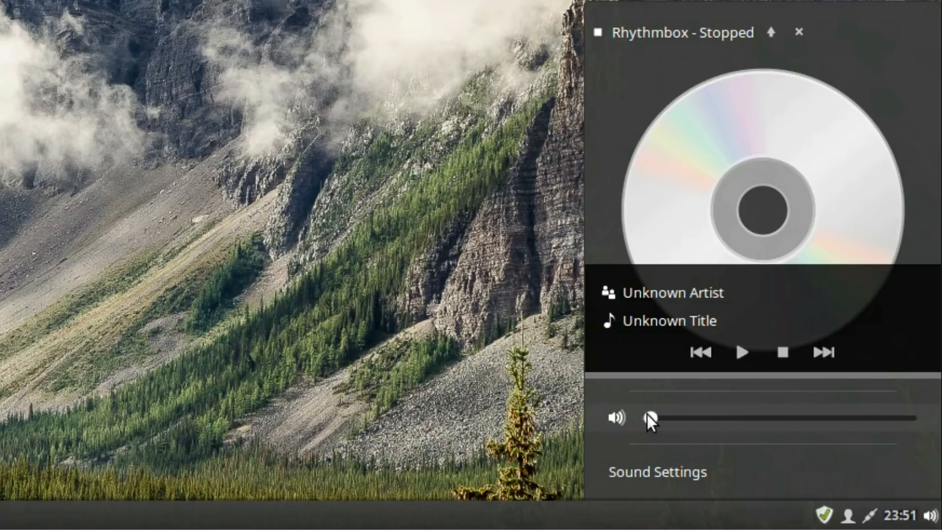
left_click_drag(652, 419, 666, 419)
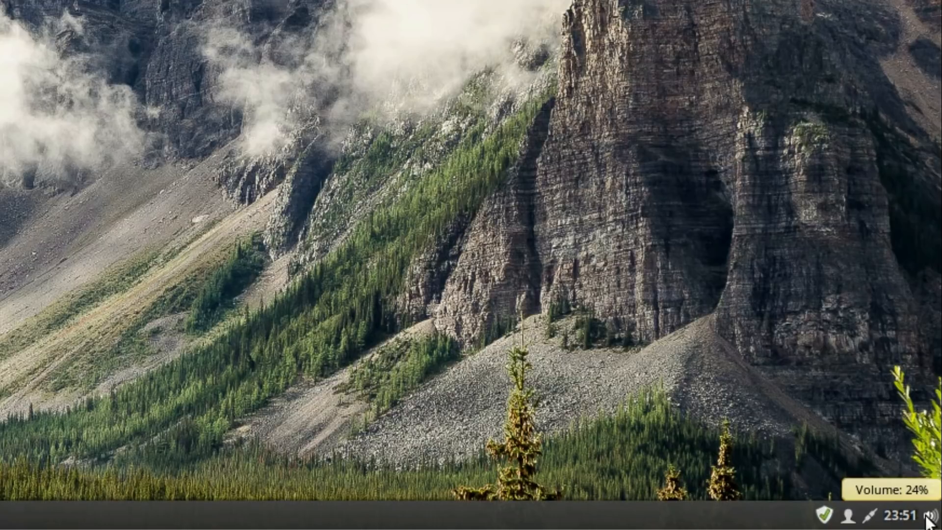
Reopen the sound controls and raise the volume nearly to maximum.
left_click(927, 516)
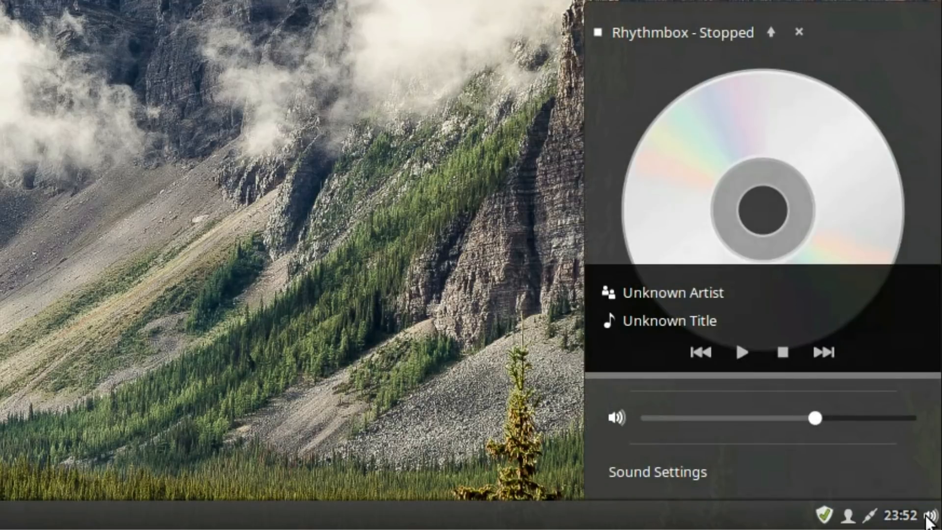
left_click_drag(815, 418, 868, 418)
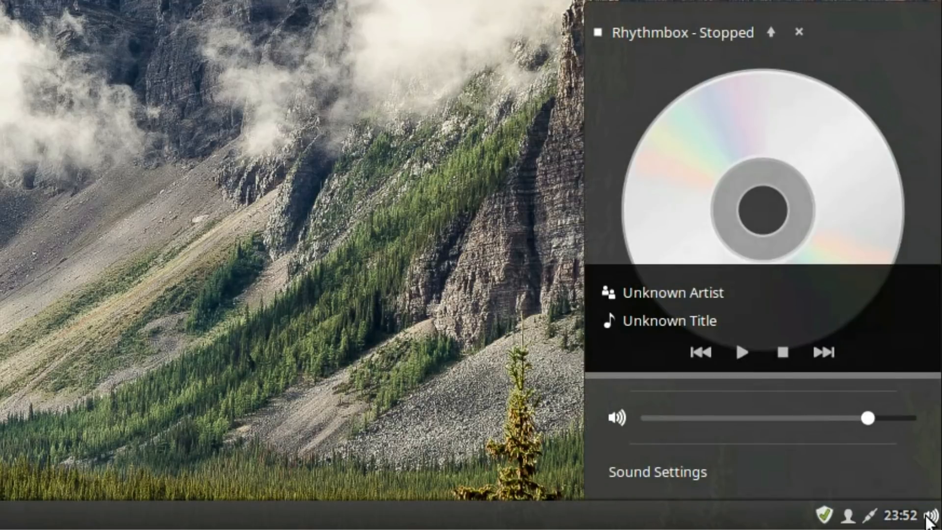
left_click_drag(868, 418, 895, 417)
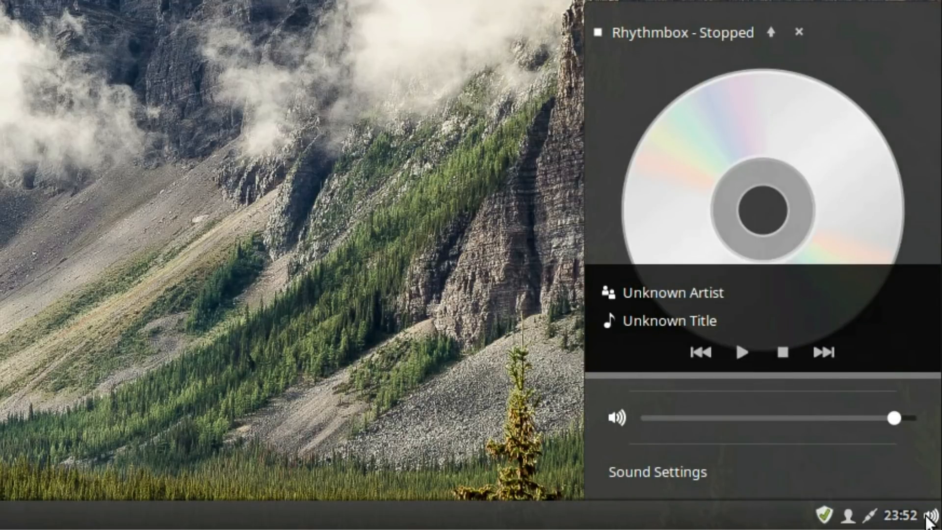
left_click_drag(894, 418, 789, 418)
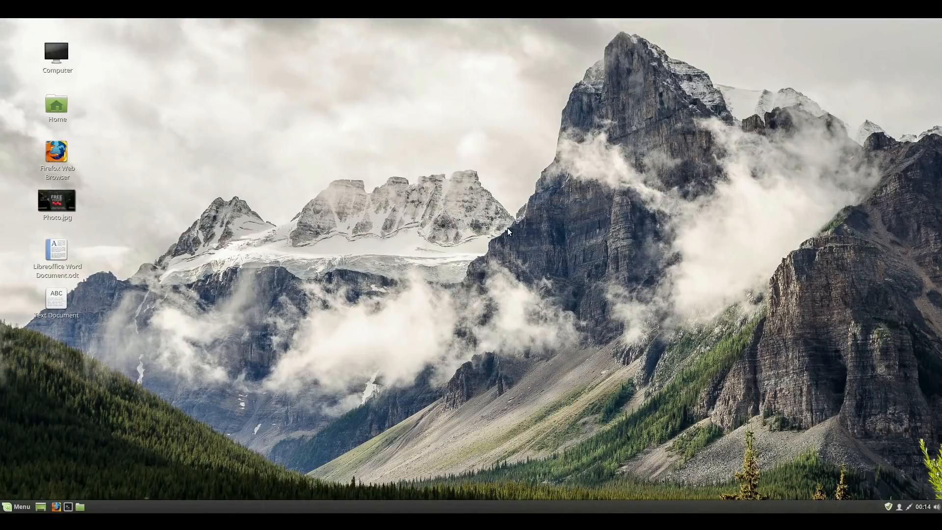
mouse_move(506, 231)
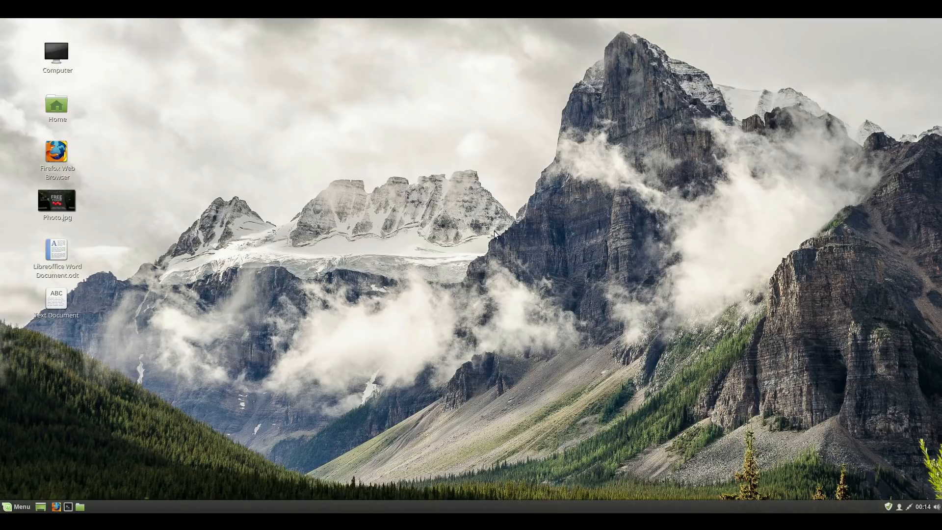
mouse_move(346, 222)
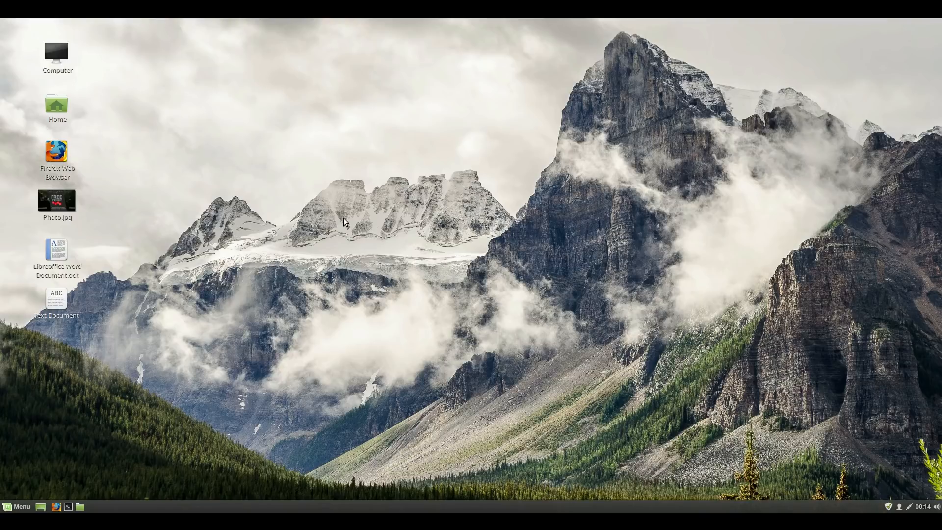
mouse_move(321, 218)
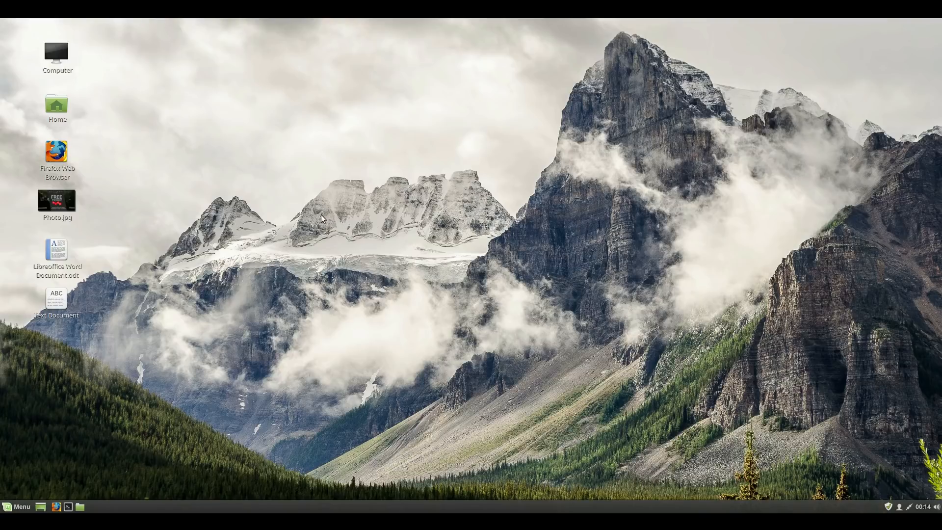
right_click(434, 219)
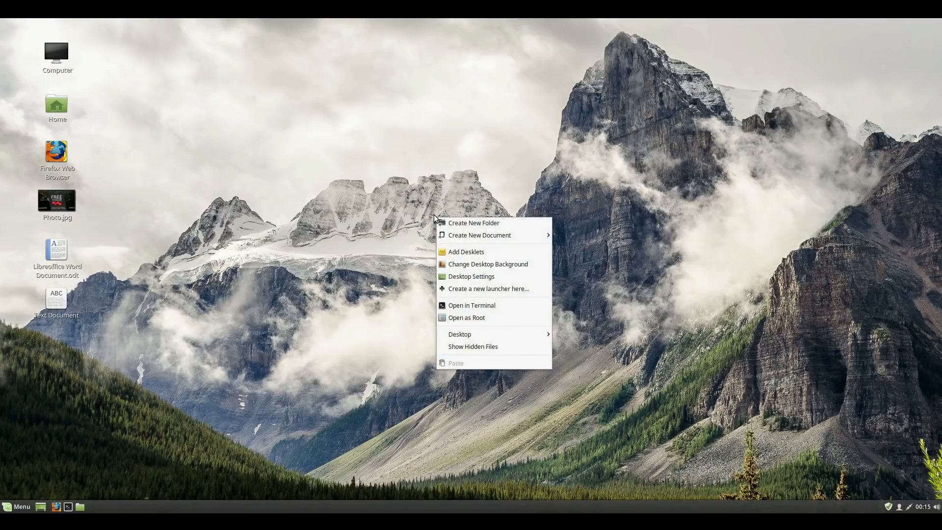
mouse_move(538, 266)
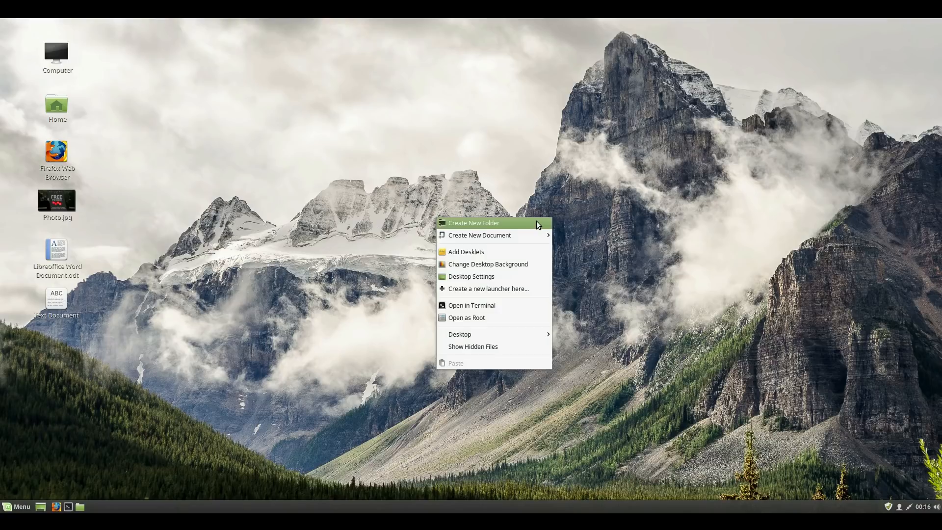
mouse_move(533, 235)
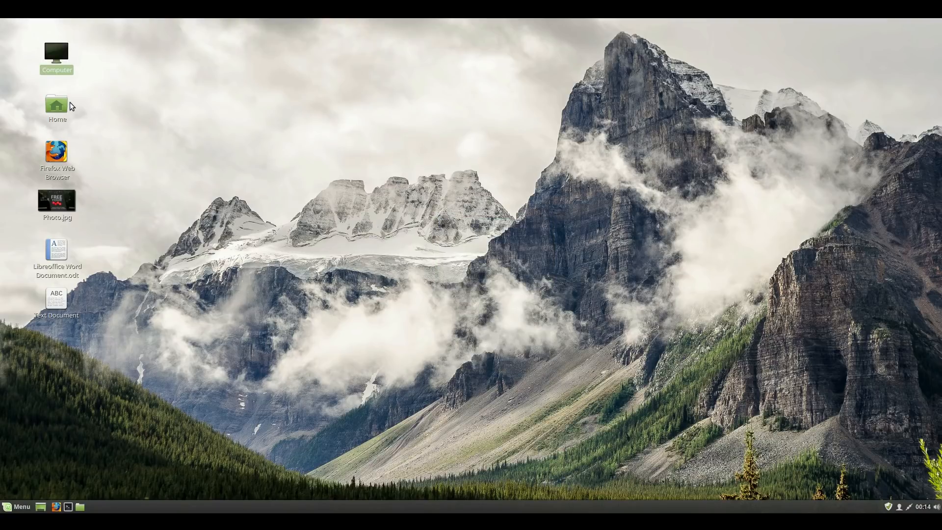
Open and close the Home folder, Firefox start page and Photo.jpg from the desktop.
double_click(56, 103)
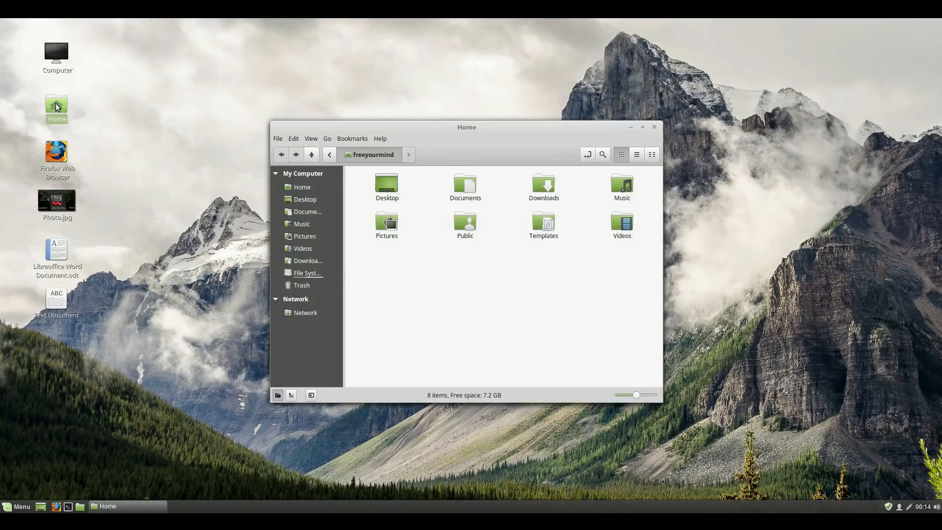
mouse_move(500, 102)
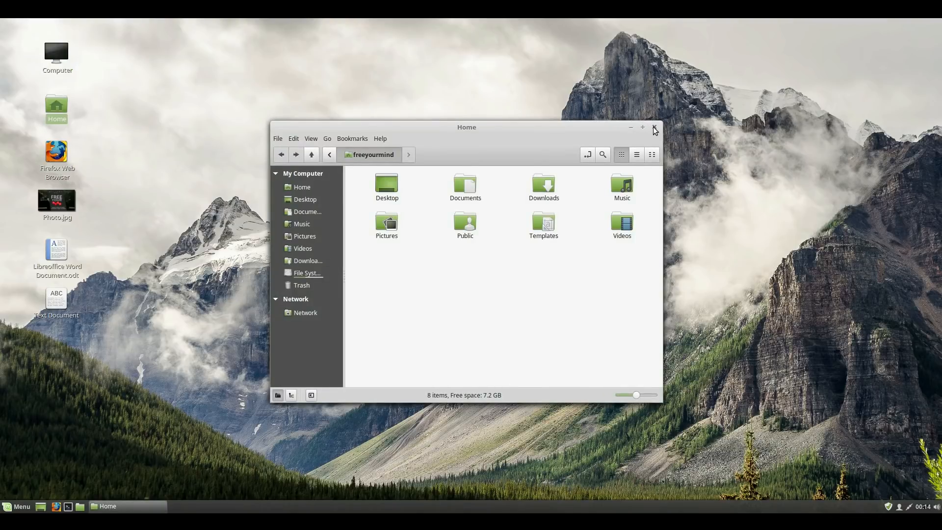
left_click(654, 127)
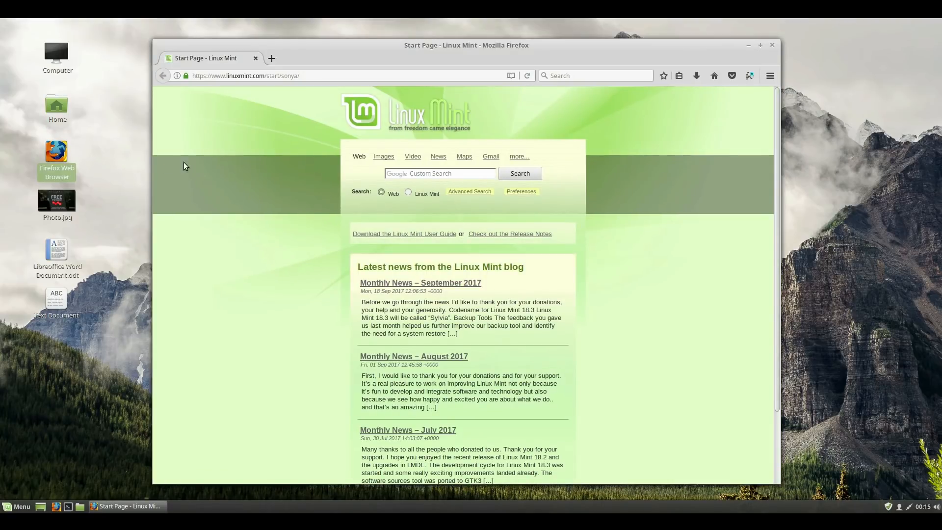
left_click(748, 45)
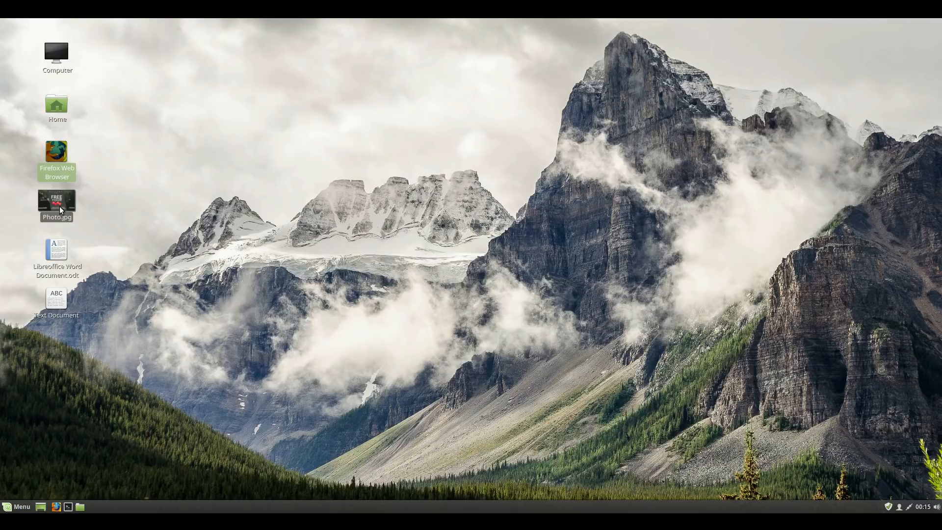
double_click(57, 203)
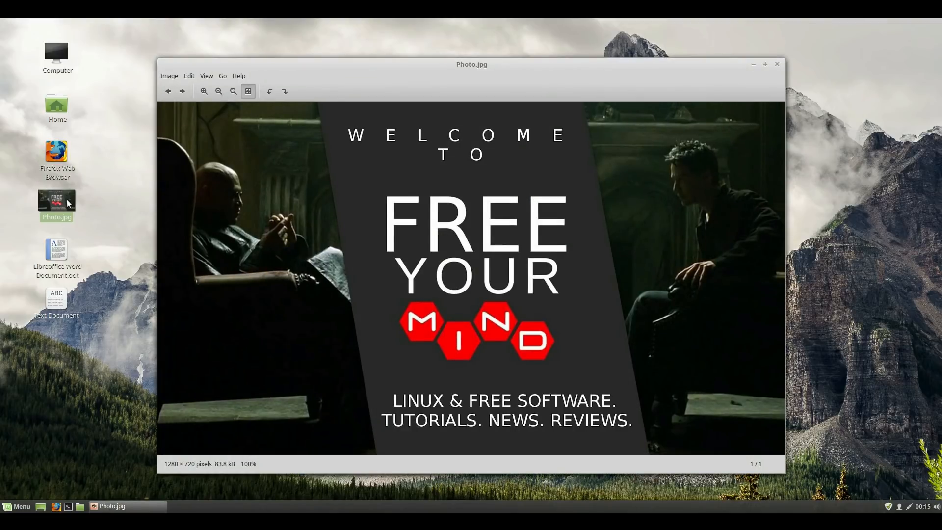
mouse_move(680, 78)
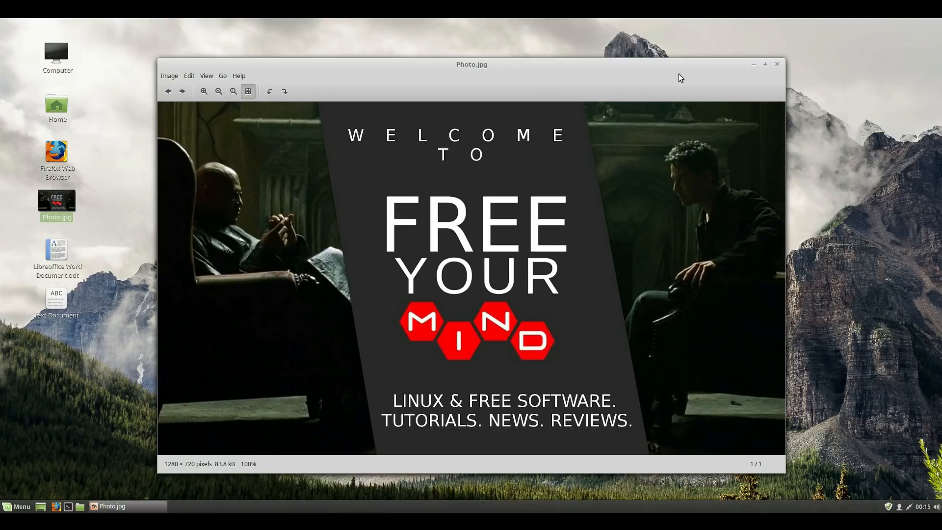
left_click(776, 65)
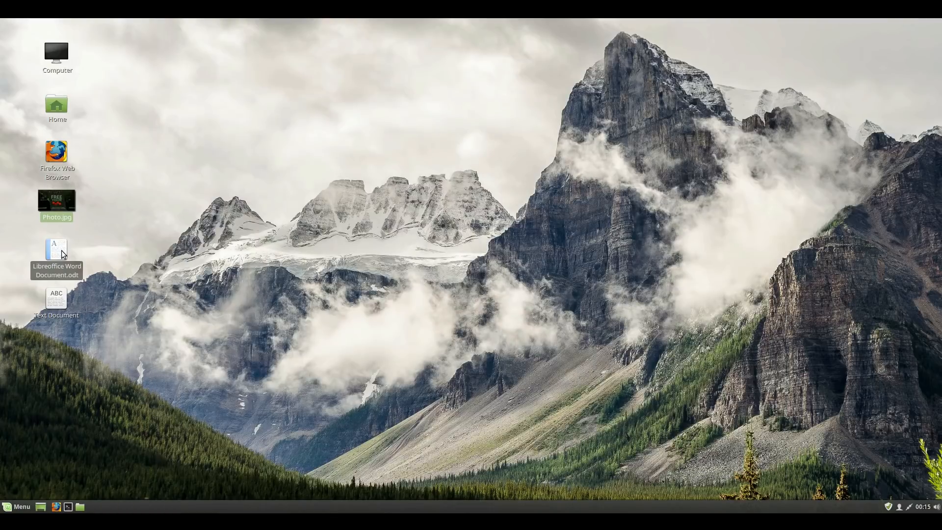
Open Libreoffice Word Document.odt in Writer, showing "It's all Free Software!".
double_click(56, 249)
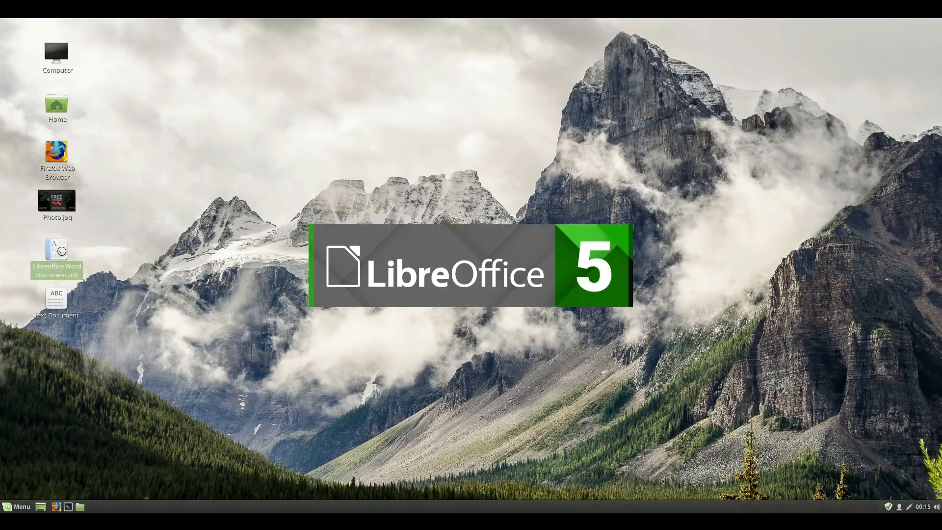
double_click(56, 255)
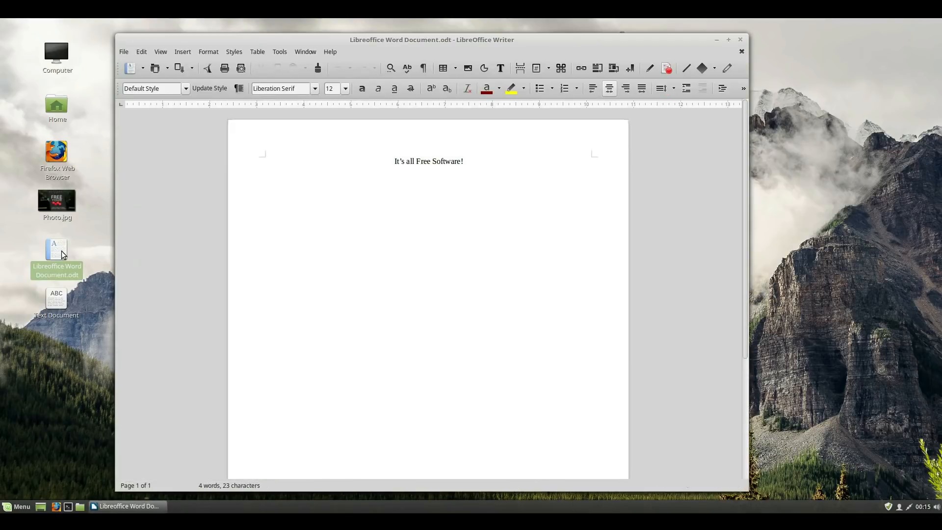